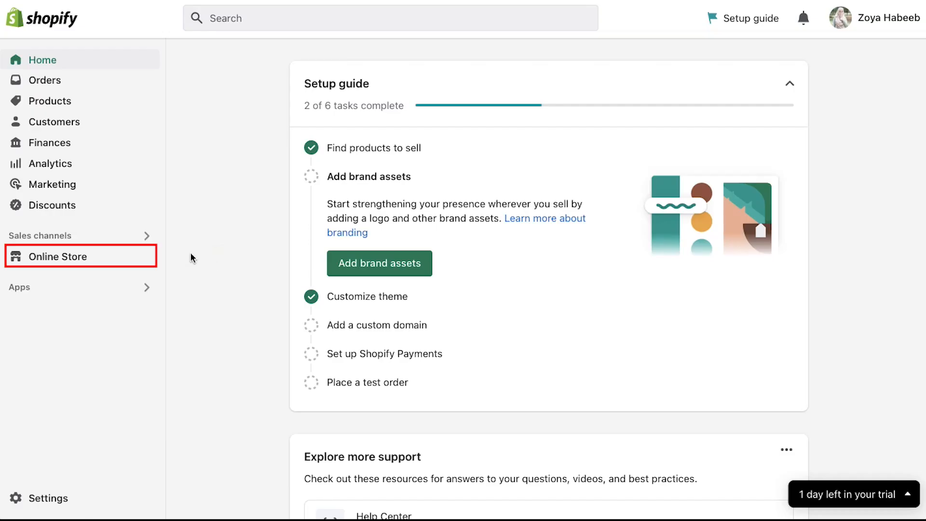
Go to Online Store > Navigation, listing the Footer menu and Main menu.
left_click(57, 256)
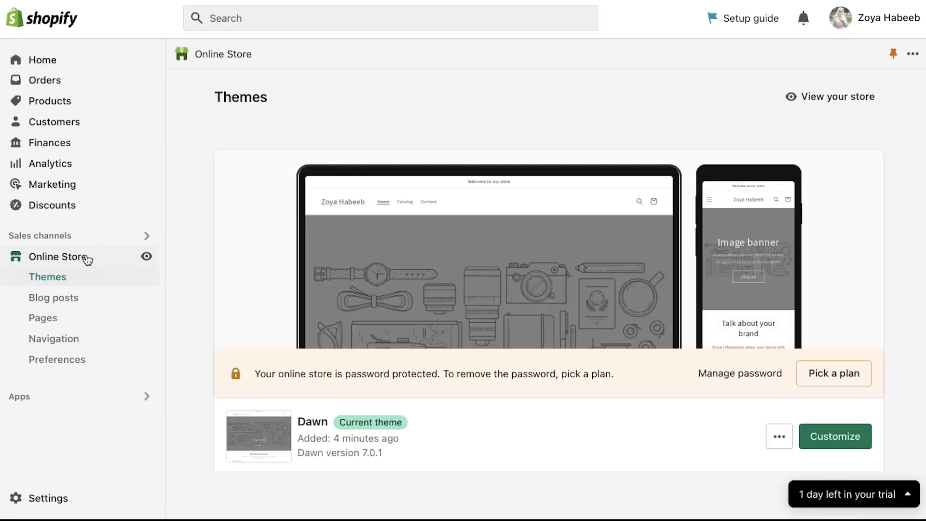
left_click(54, 339)
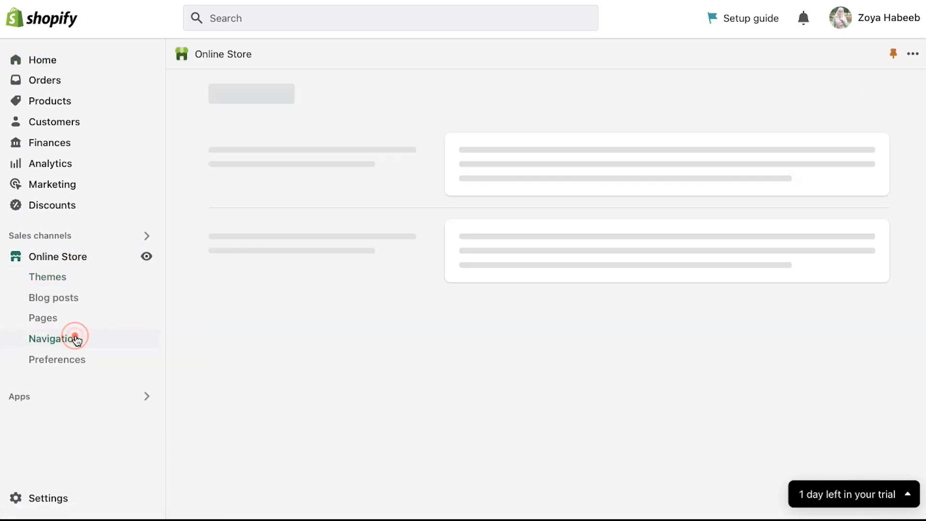
left_click(56, 338)
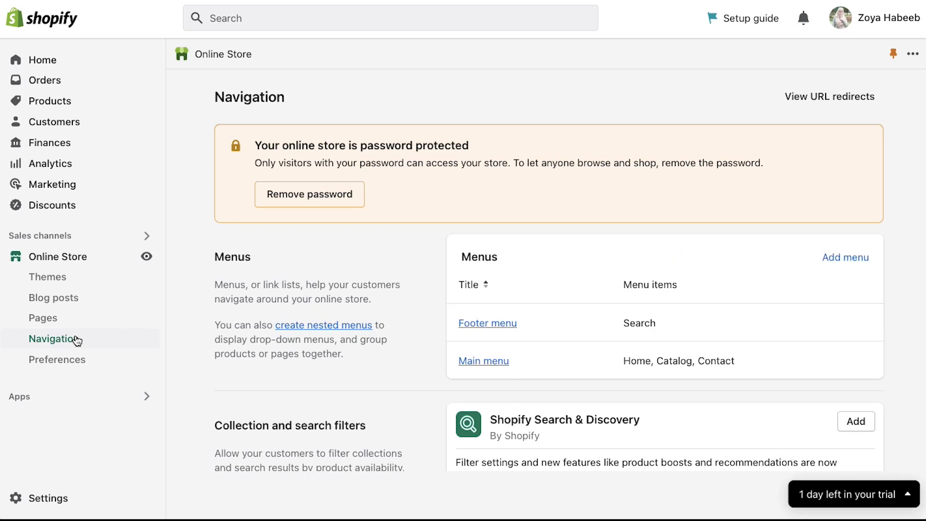
mouse_move(190, 353)
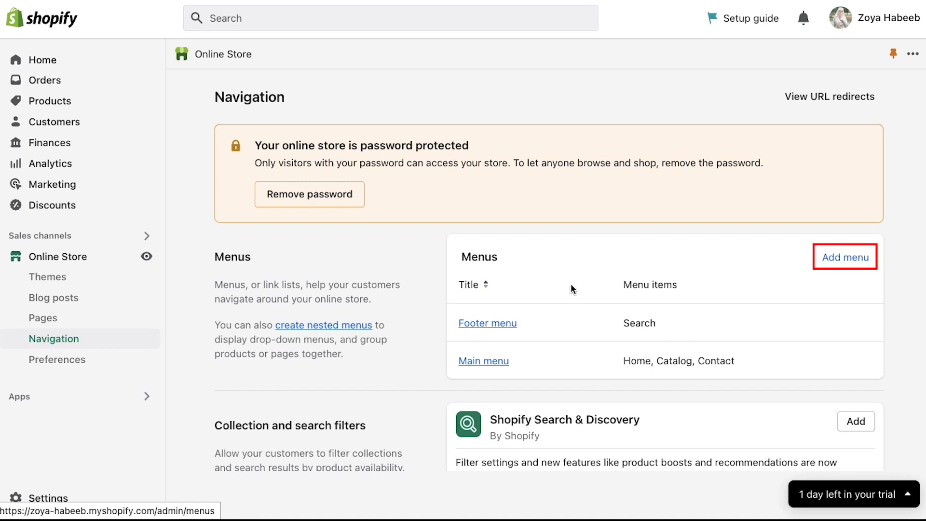
Start a new menu titled 'Demonstration Menu' with handle demonstration-menu.
left_click(844, 257)
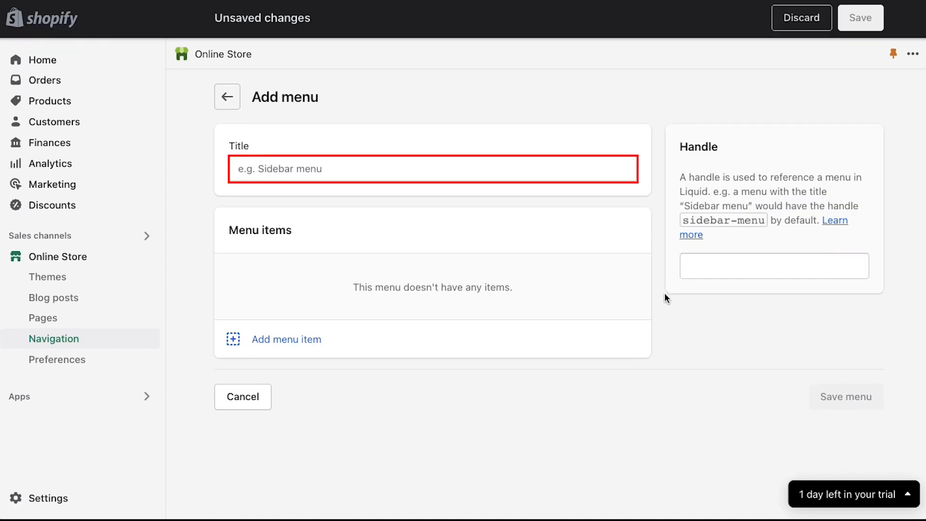
type("Demon")
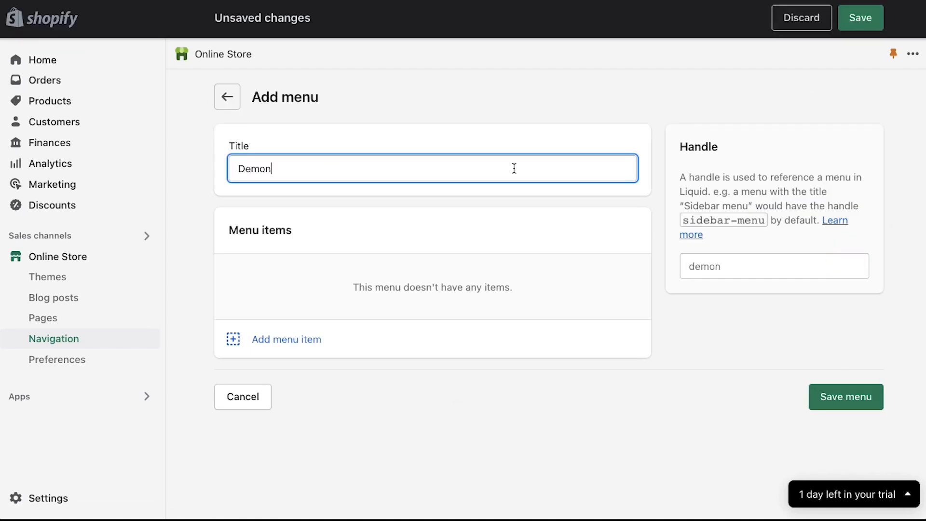
type("stration Menu")
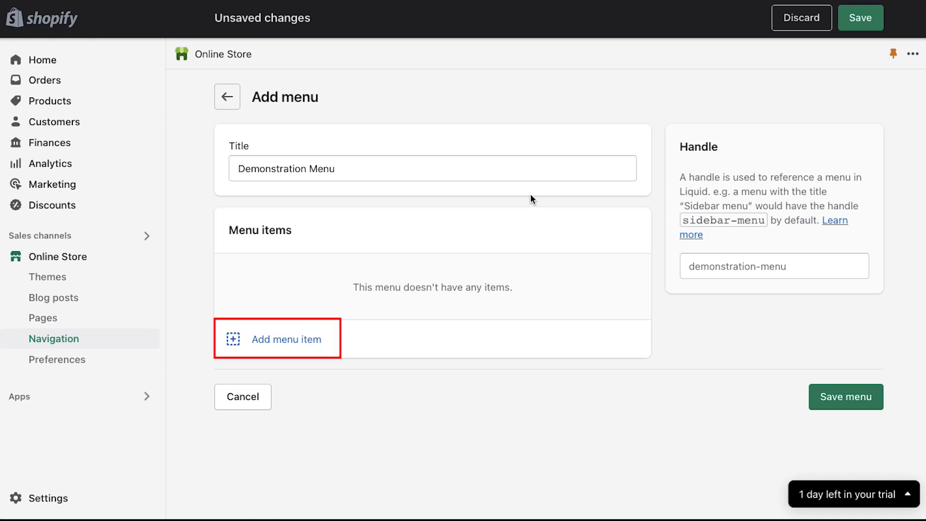
Add menu items Demo 1 through Demo 4, each linked to the Home page.
left_click(287, 339)
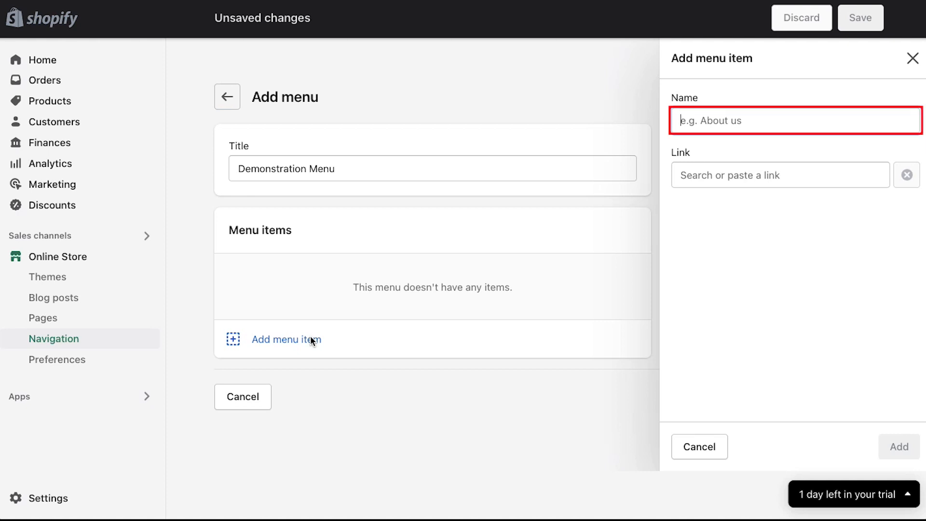
type("De")
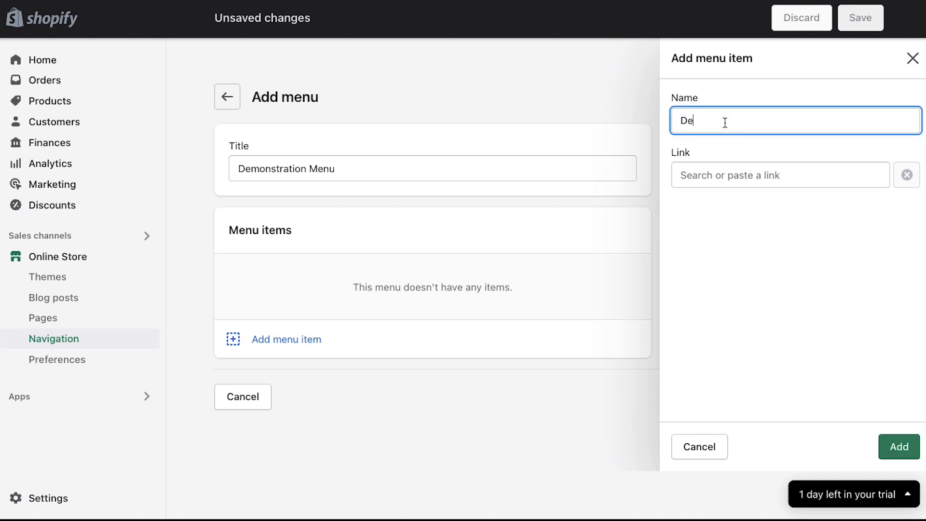
type("mo 1")
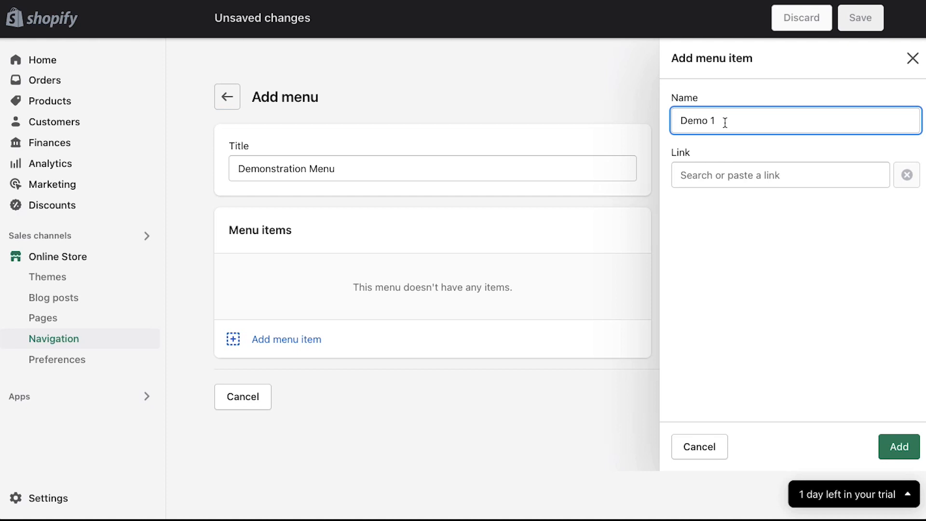
left_click(779, 174)
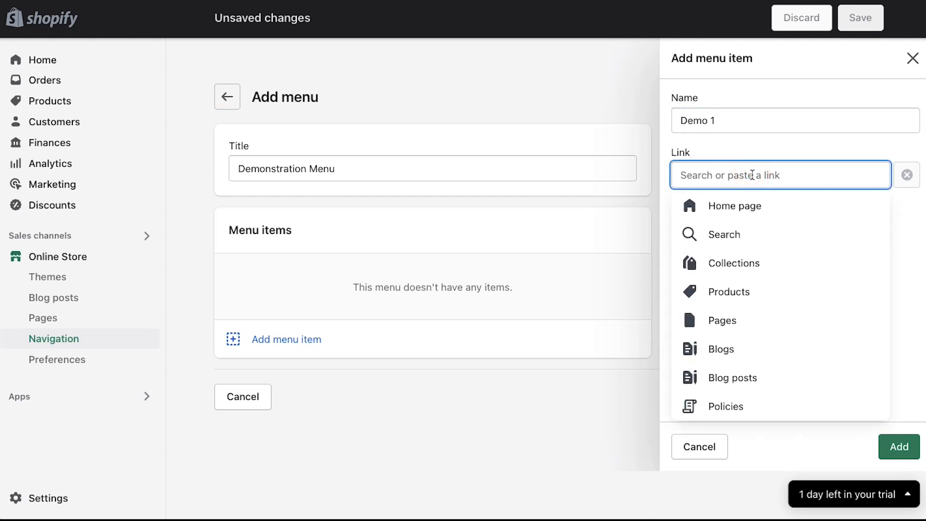
left_click(735, 205)
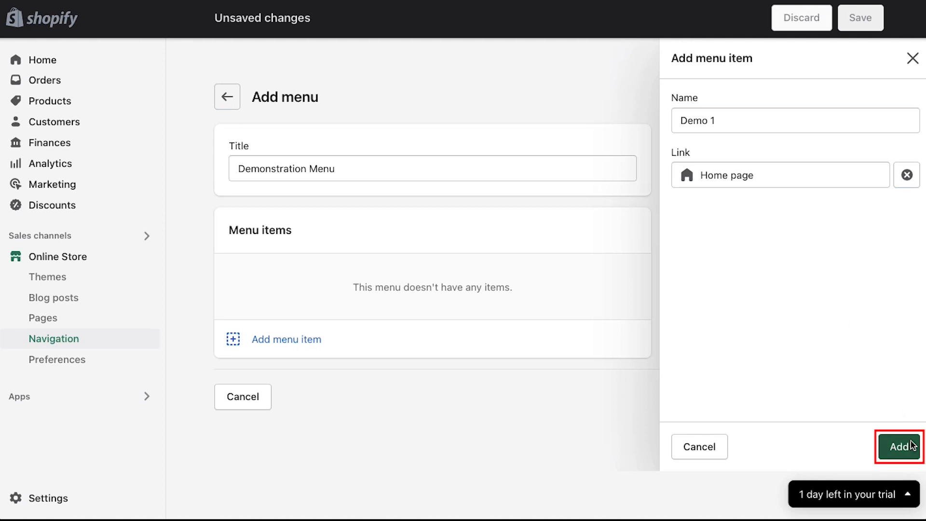
left_click(898, 447)
type("D")
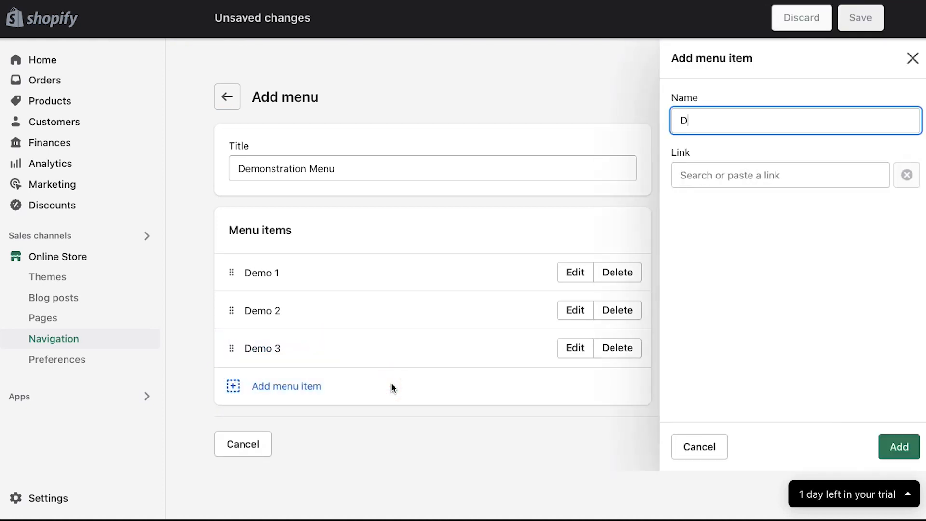
left_click(898, 446)
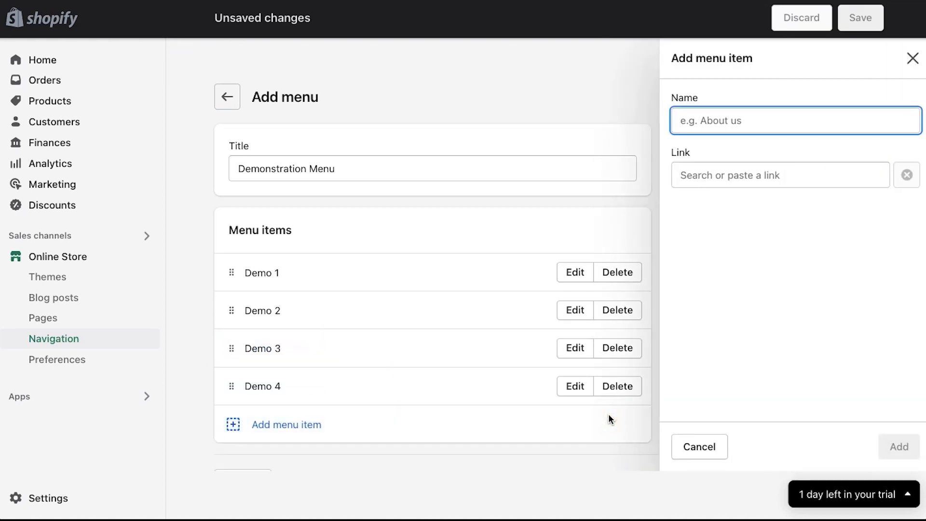
left_click(898, 447)
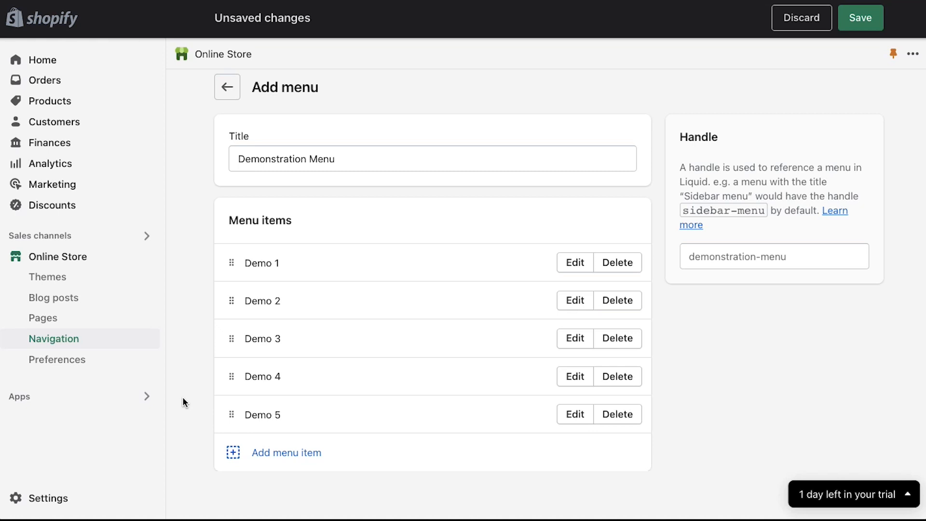
mouse_move(232, 378)
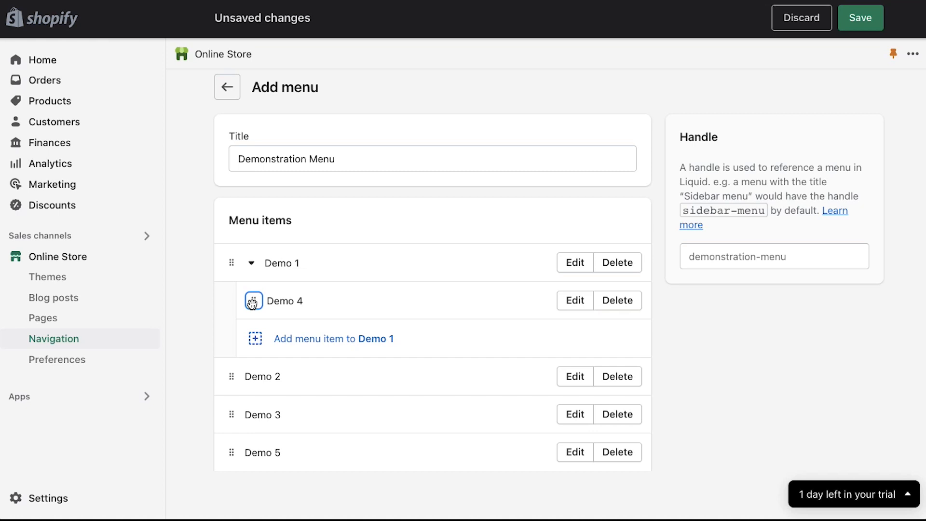
mouse_move(236, 456)
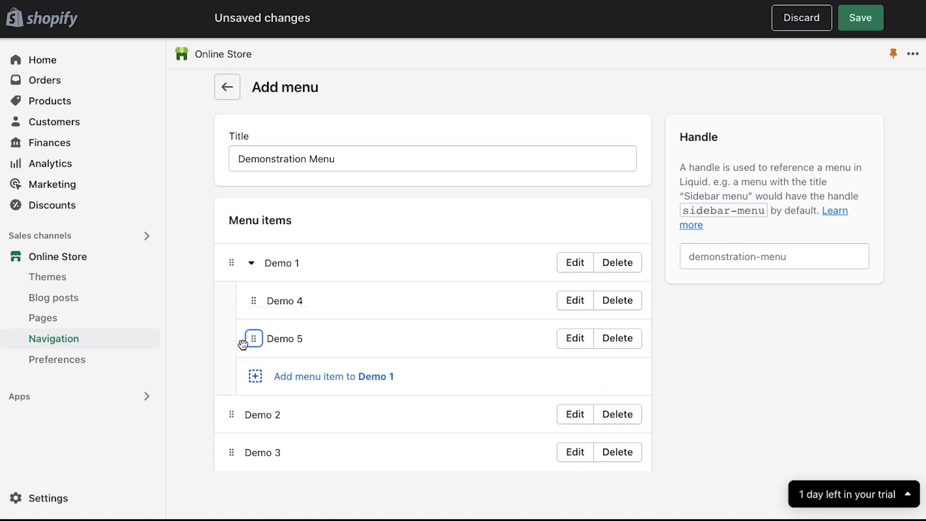
mouse_move(180, 334)
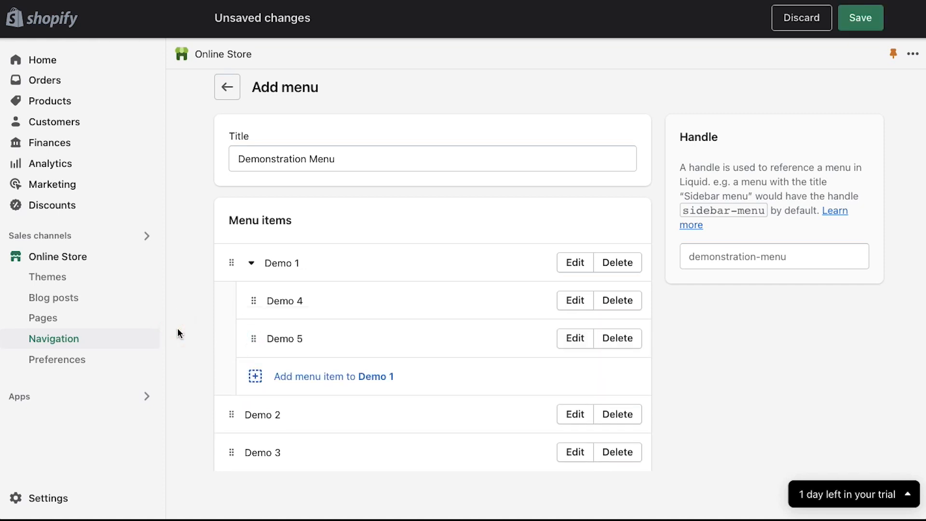
Save the Demonstration Menu with Demo 4 and Demo 5 nested under Demo 1.
scroll("down", 3)
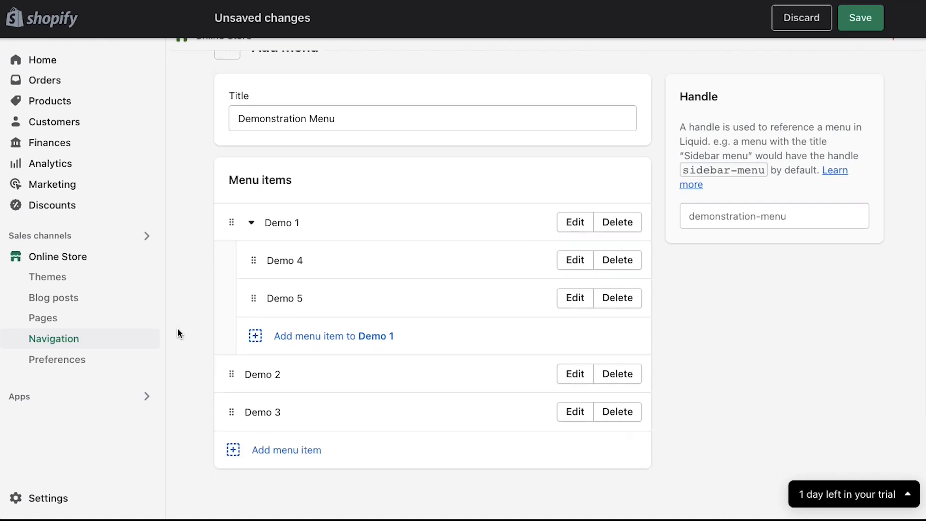
scroll("down", 3)
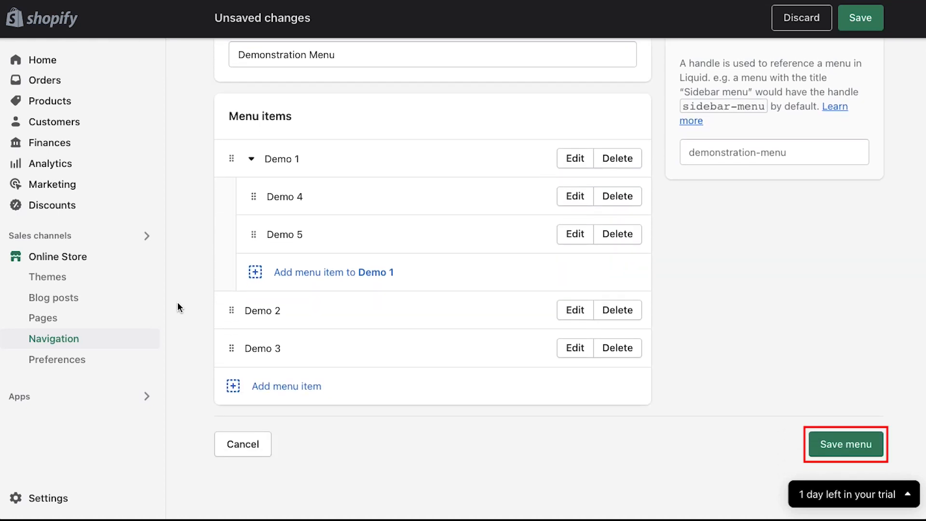
left_click(845, 444)
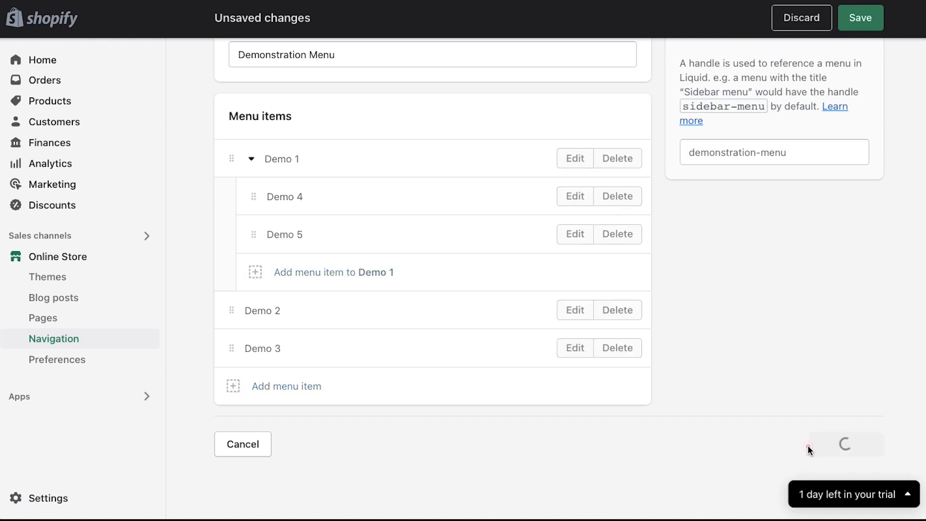
Confirm the save so Demonstration Menu appears in the Navigation list.
left_click(859, 18)
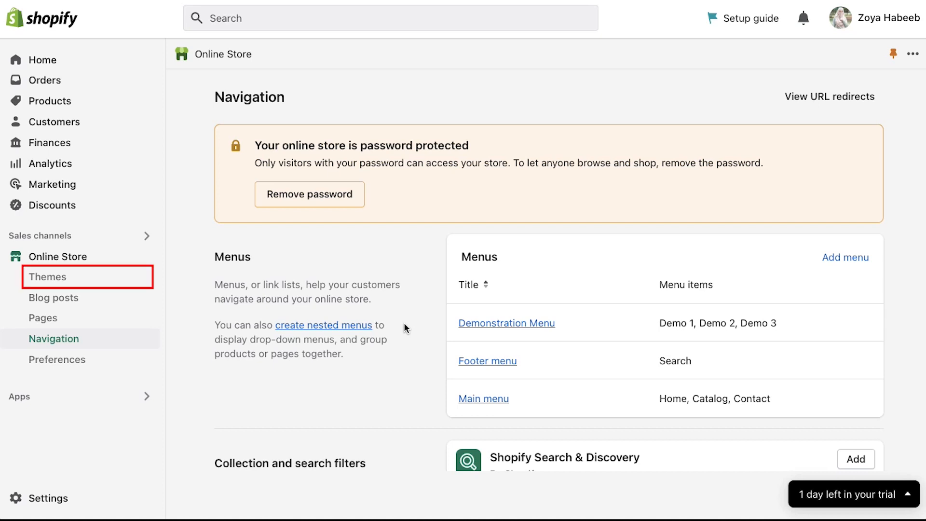
Duplicate the Dawn theme, creating 'Copy of Dawn' in the theme library.
left_click(46, 277)
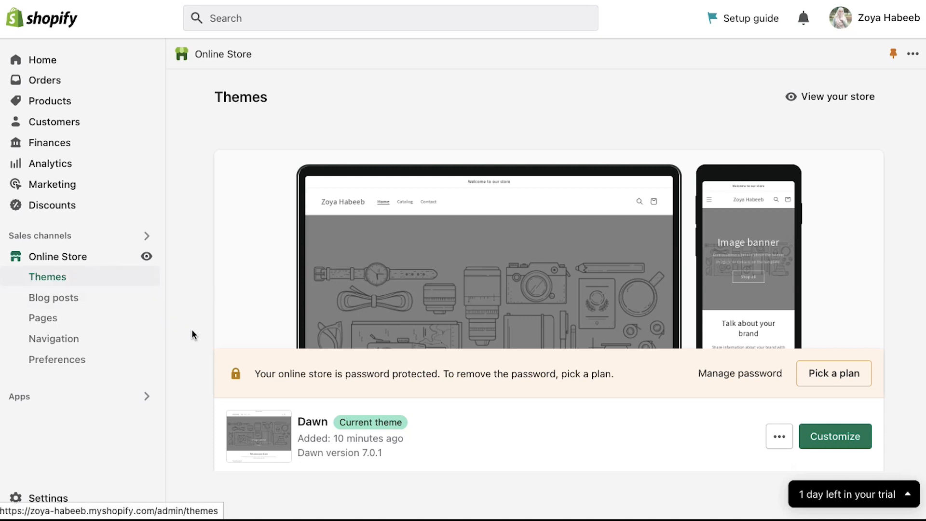
scroll("down", 3)
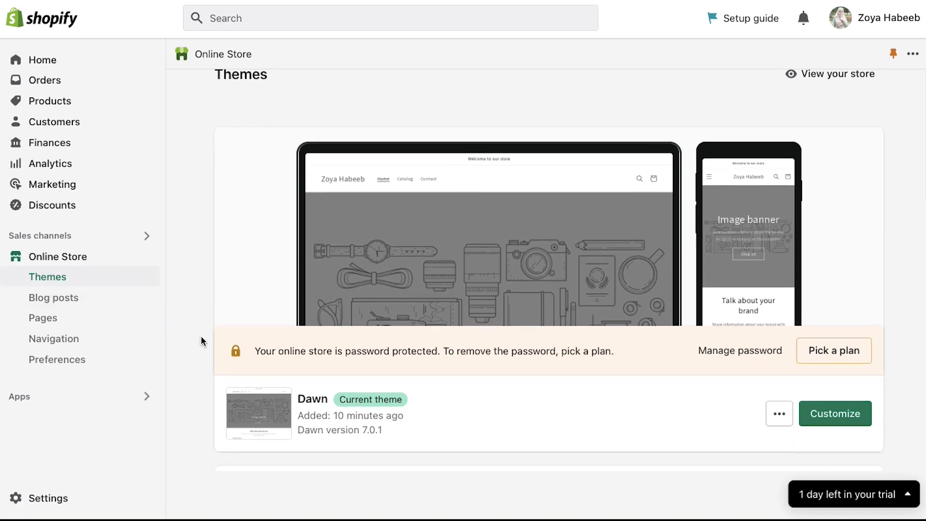
scroll("down", 3)
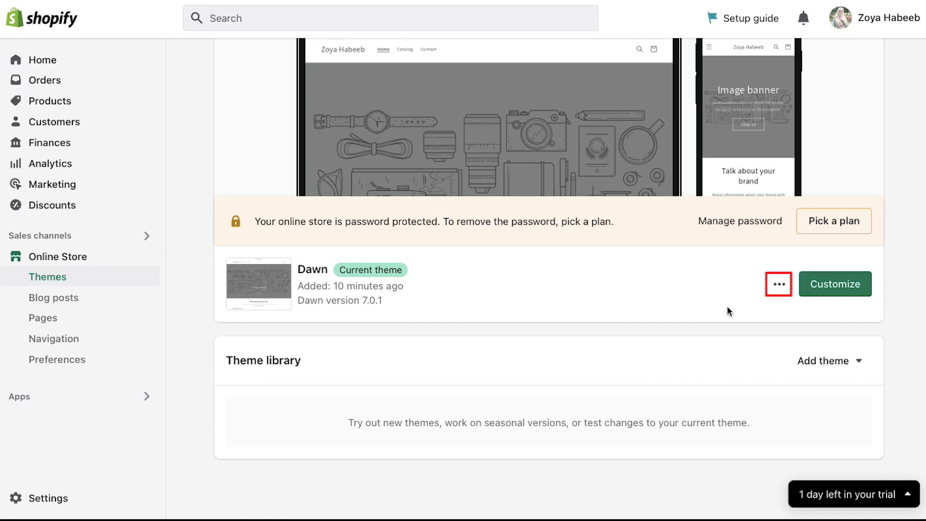
left_click(778, 283)
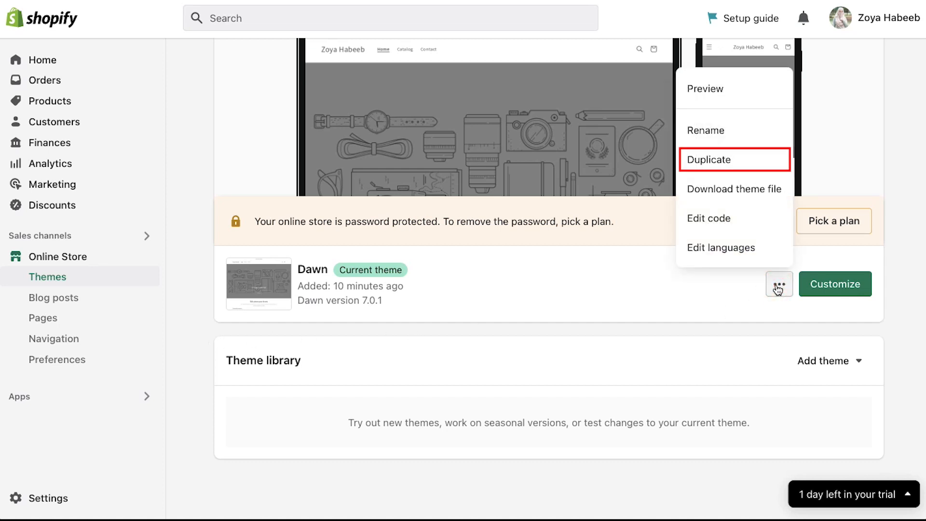
left_click(712, 159)
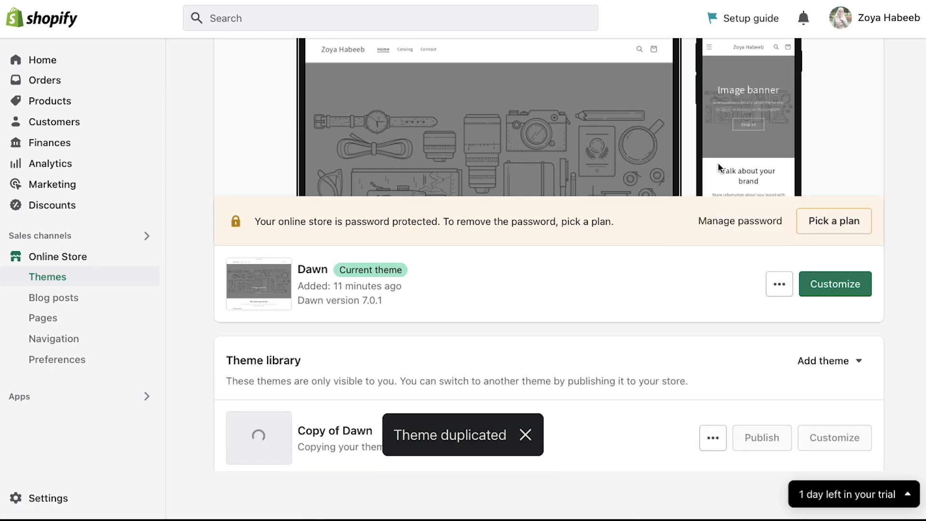
mouse_move(703, 253)
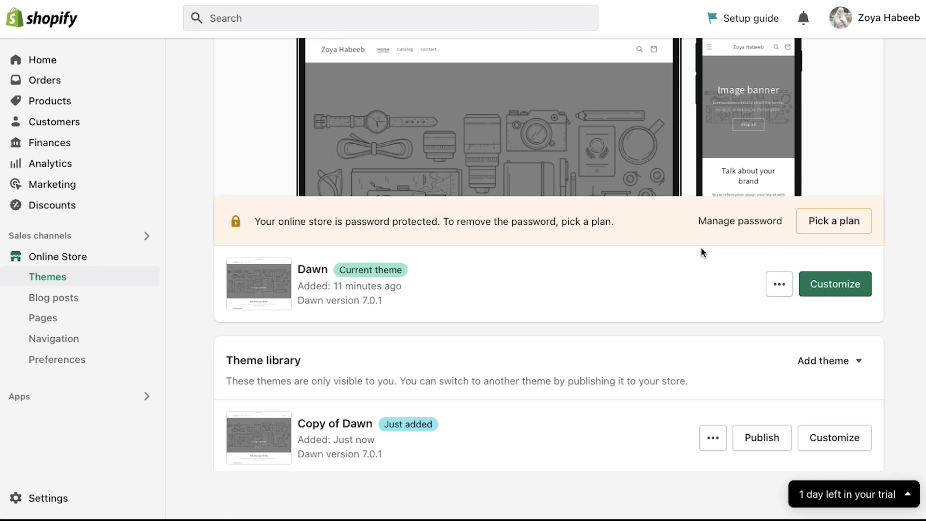
mouse_move(834, 283)
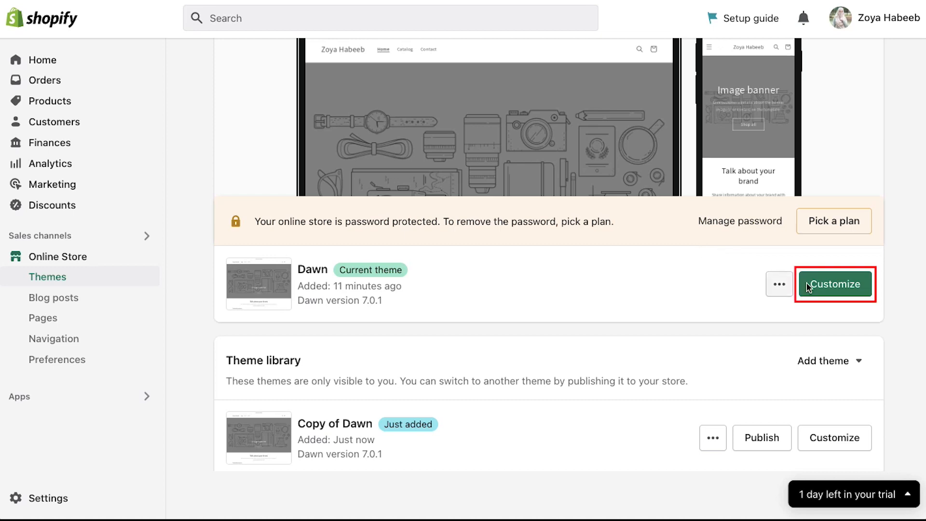
Customize the Dawn theme, review the home page sections, and select the Header section.
left_click(833, 283)
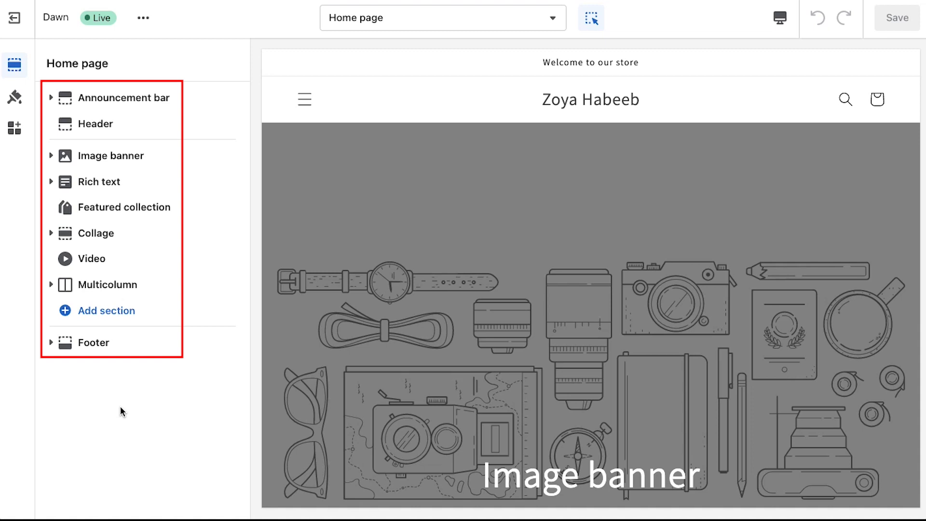
left_click(120, 410)
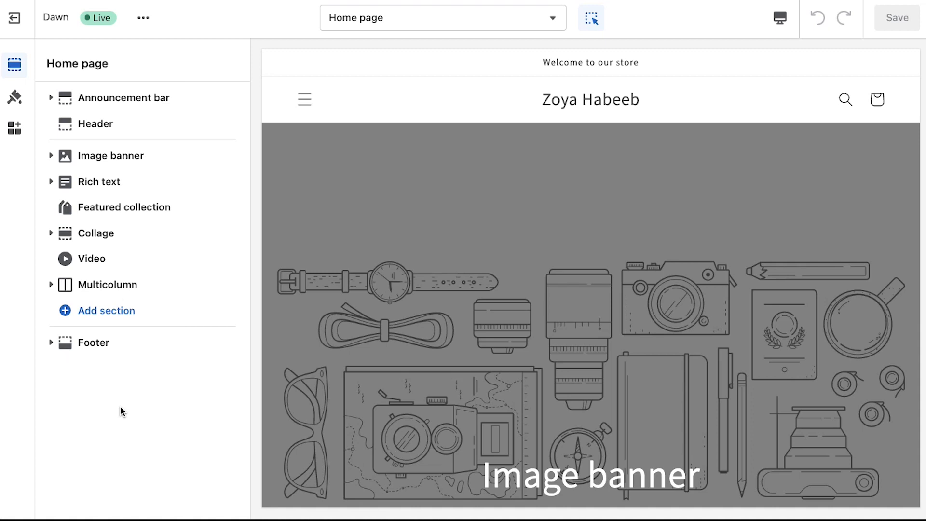
left_click(124, 97)
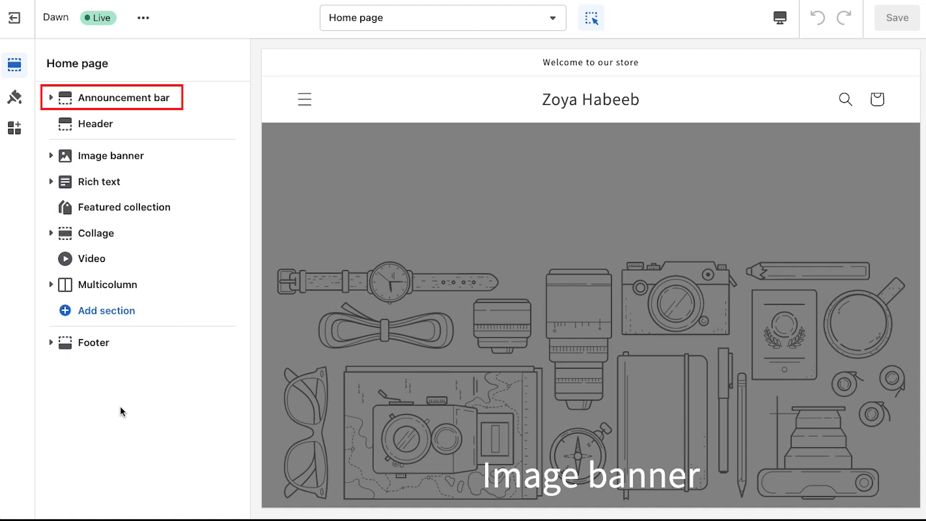
left_click(109, 155)
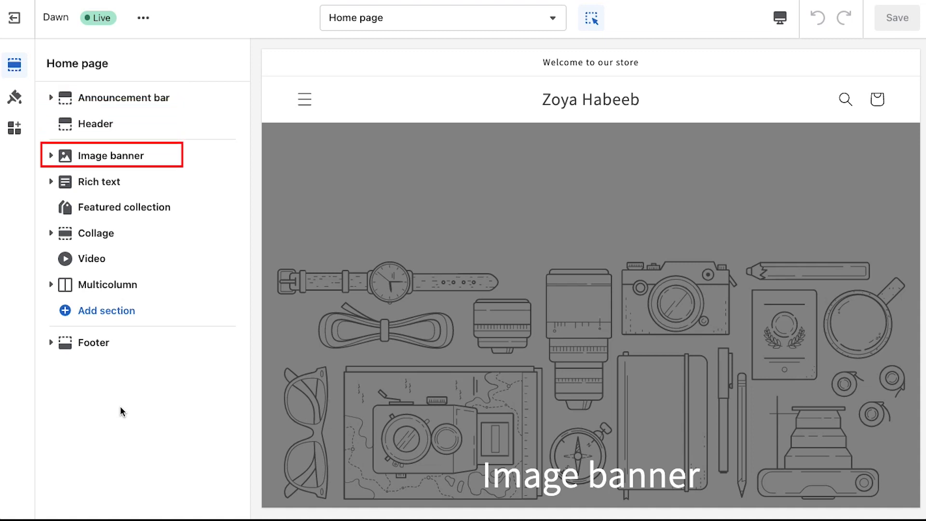
left_click(112, 181)
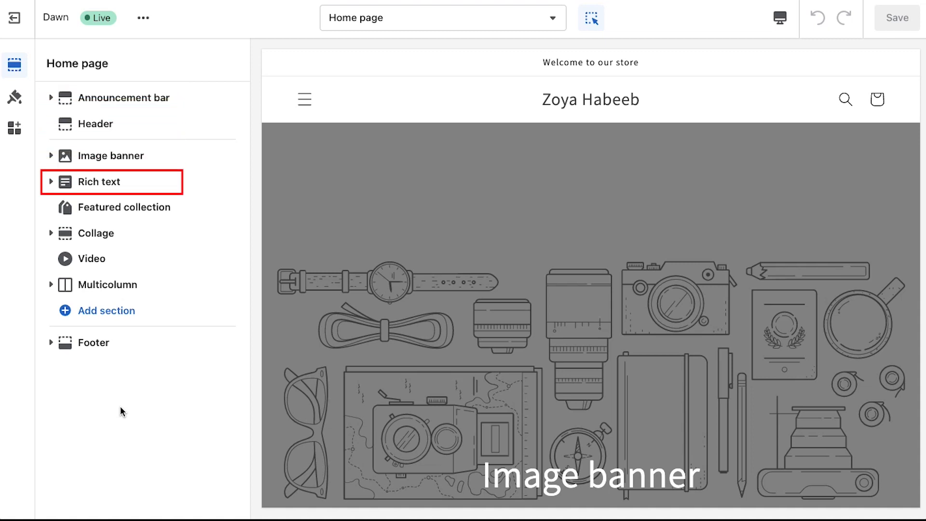
left_click(96, 232)
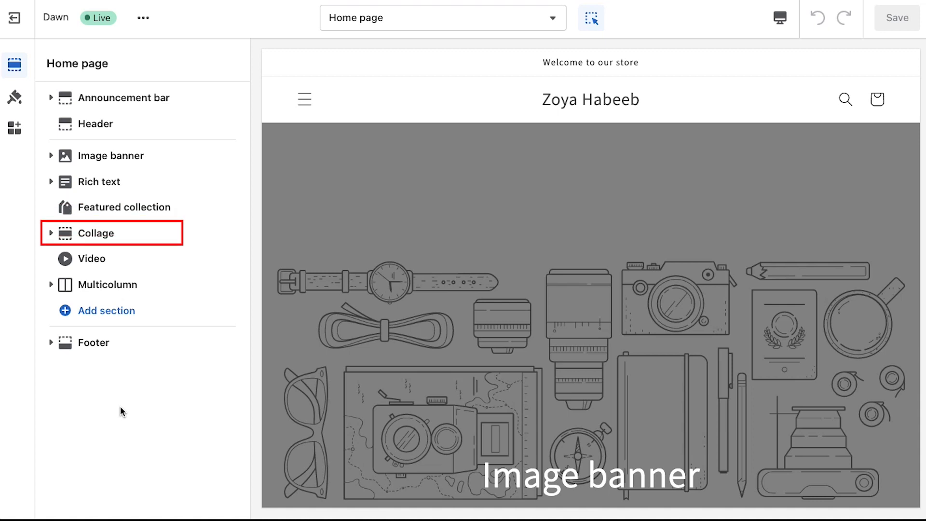
left_click(112, 284)
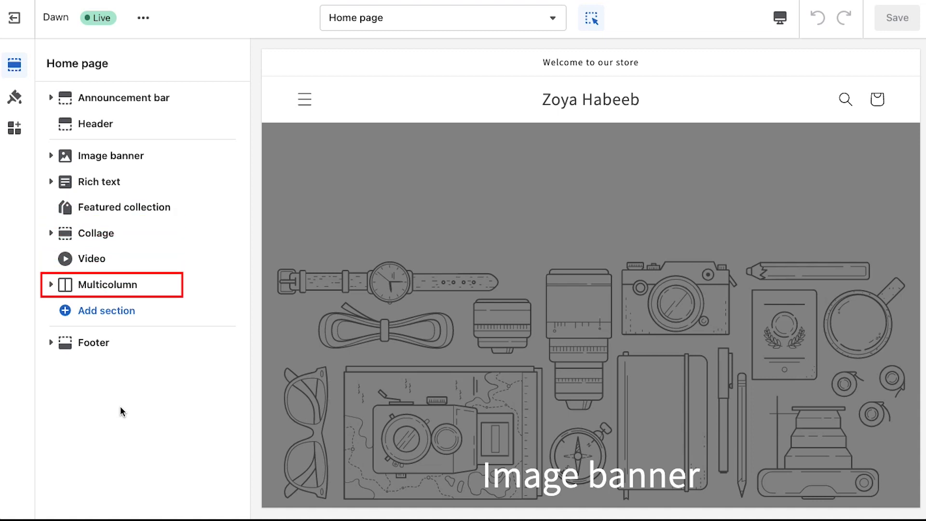
left_click(93, 342)
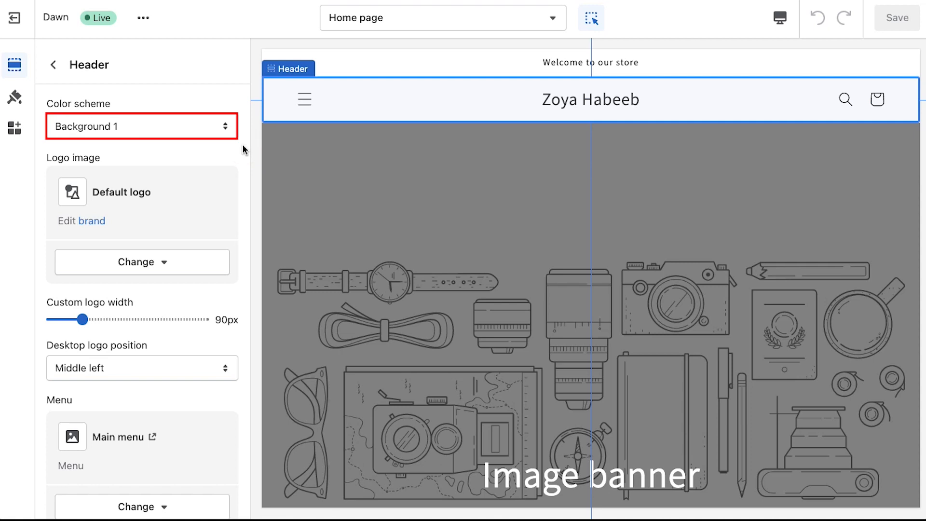
Preview Accent 1, Background 1, Background 2 and Inverse on the header, then set Accent 2.
left_click(141, 125)
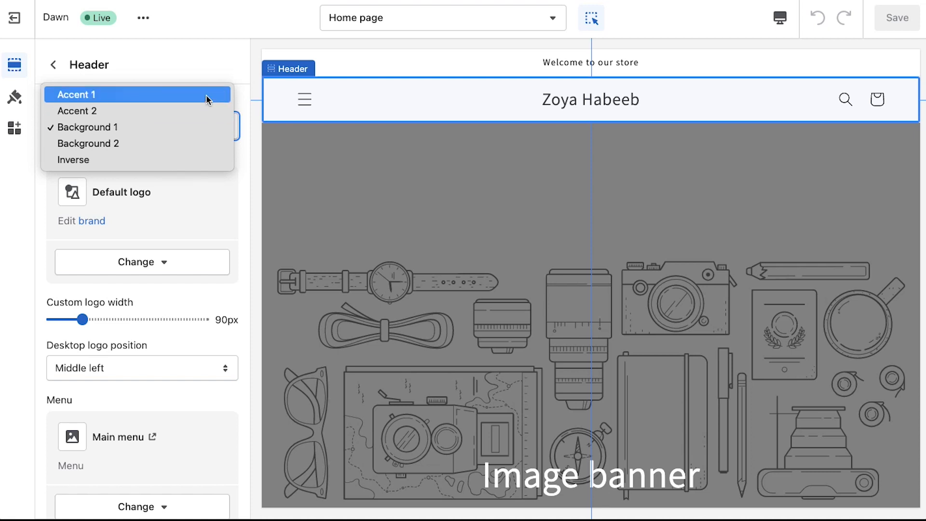
left_click(76, 94)
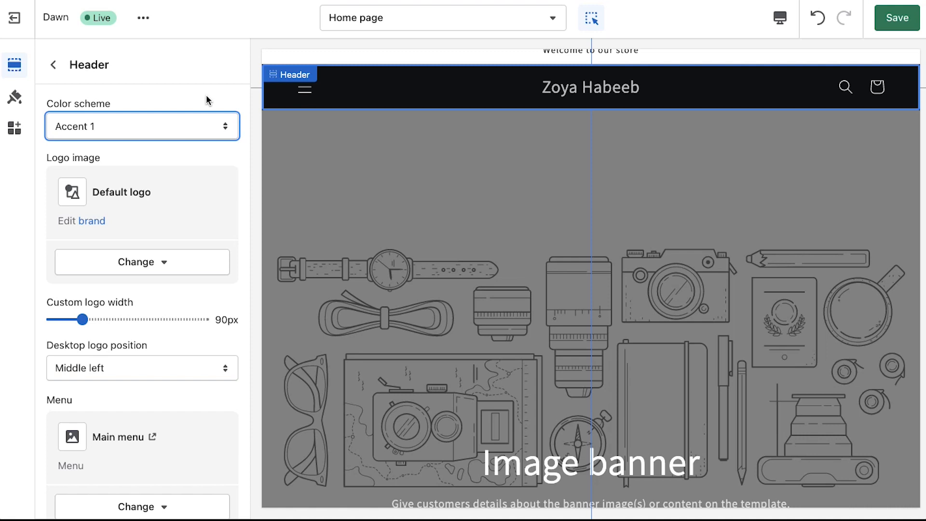
left_click(142, 125)
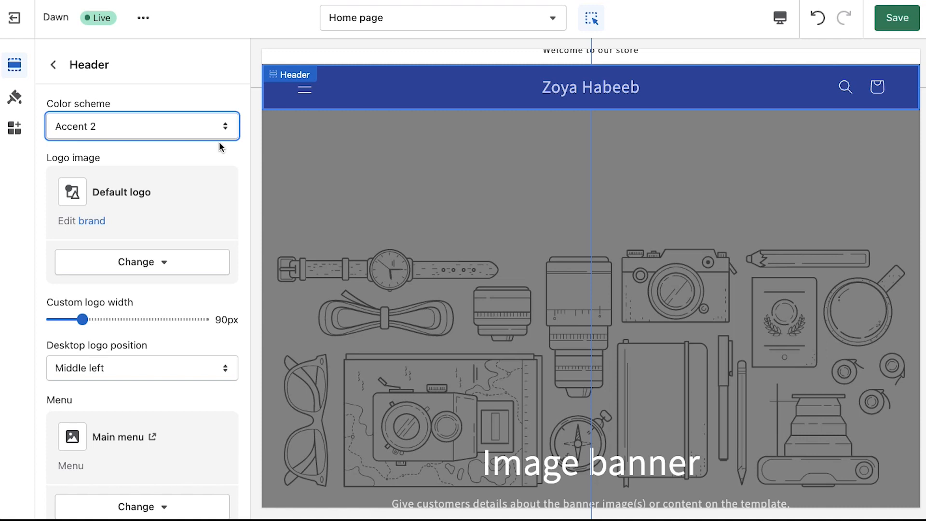
left_click(142, 125)
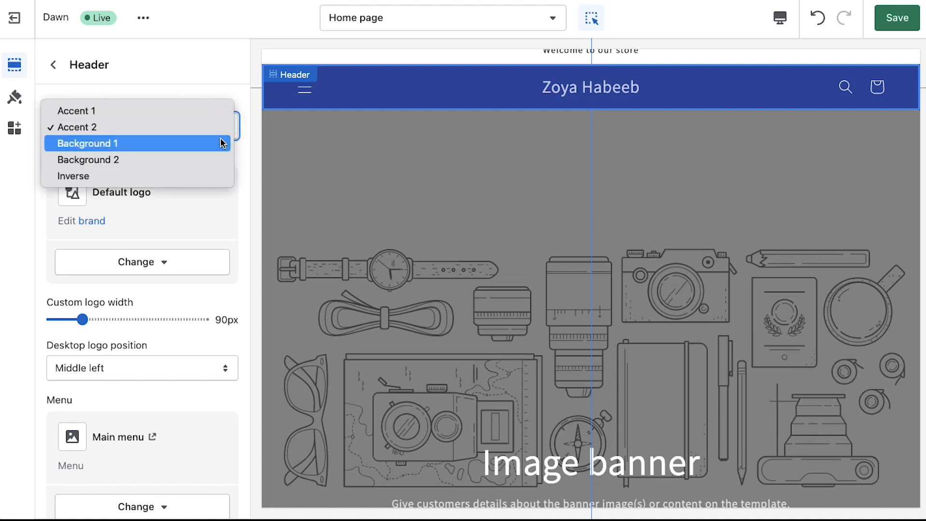
left_click(87, 143)
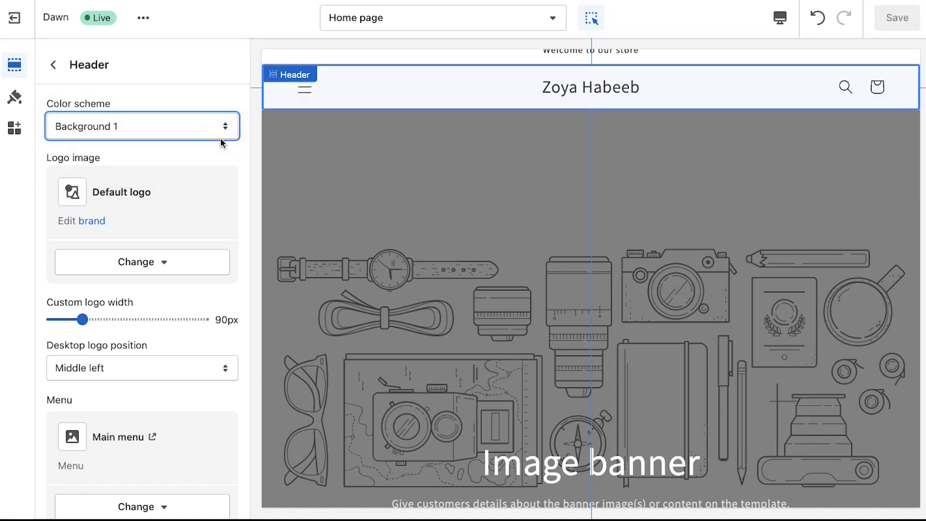
mouse_move(222, 135)
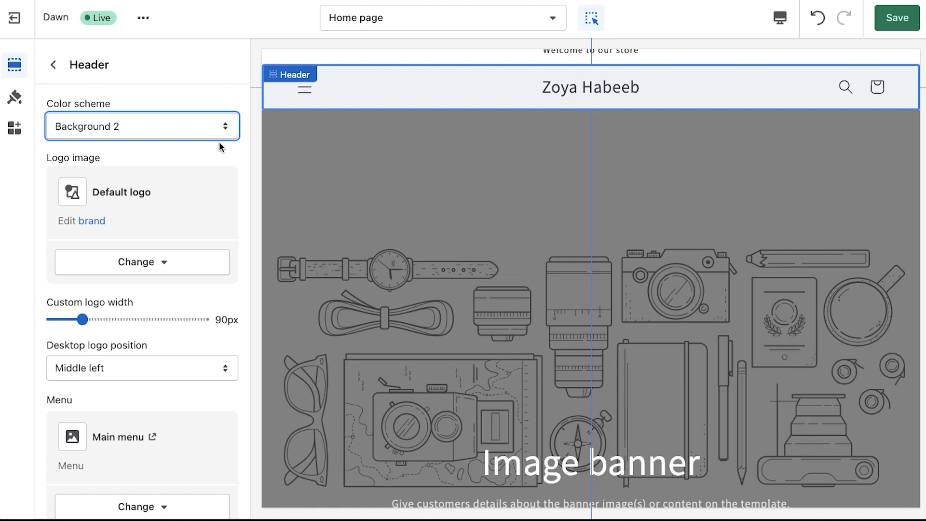
left_click(142, 126)
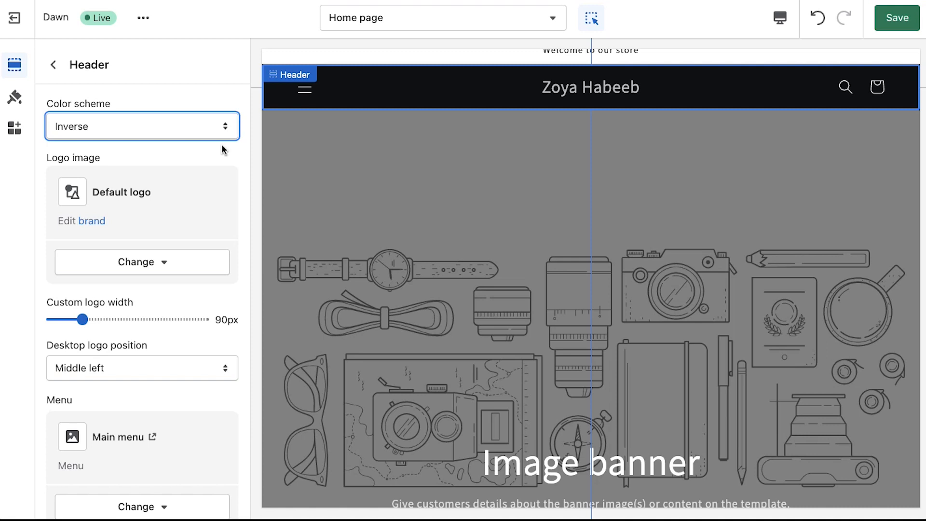
left_click(142, 125)
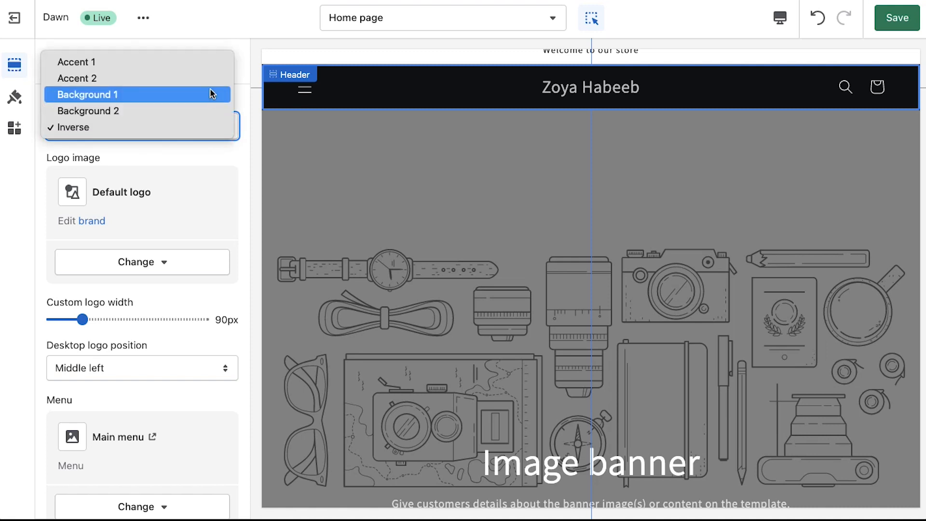
left_click(77, 78)
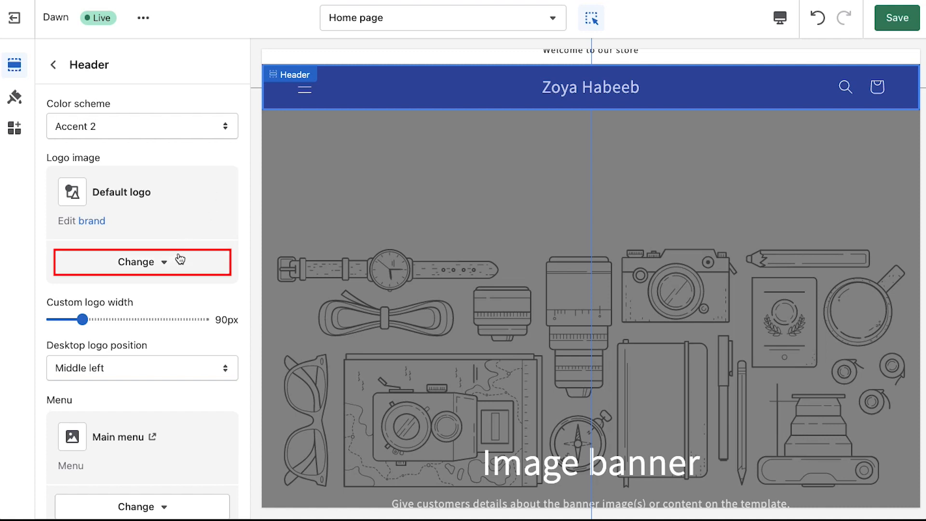
Change the header logo, browsing into a free stock image collection.
left_click(142, 261)
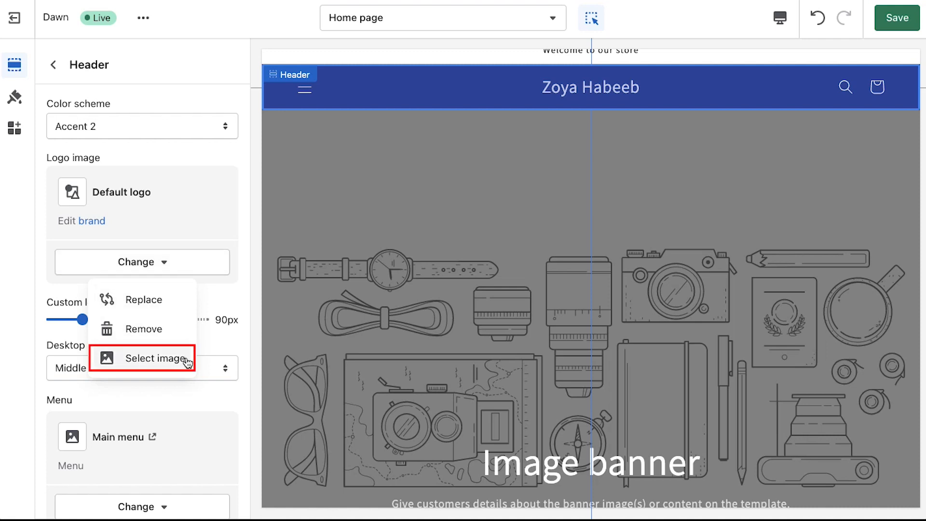
left_click(157, 358)
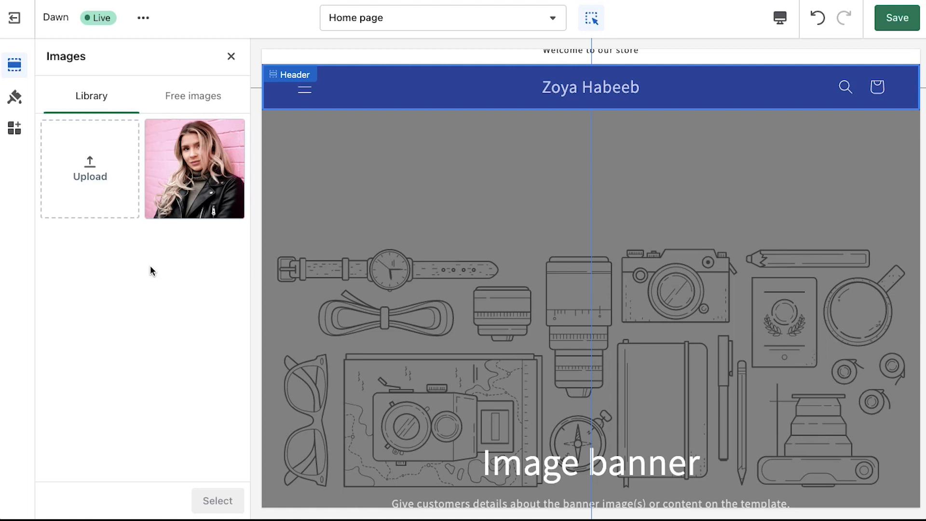
mouse_move(135, 149)
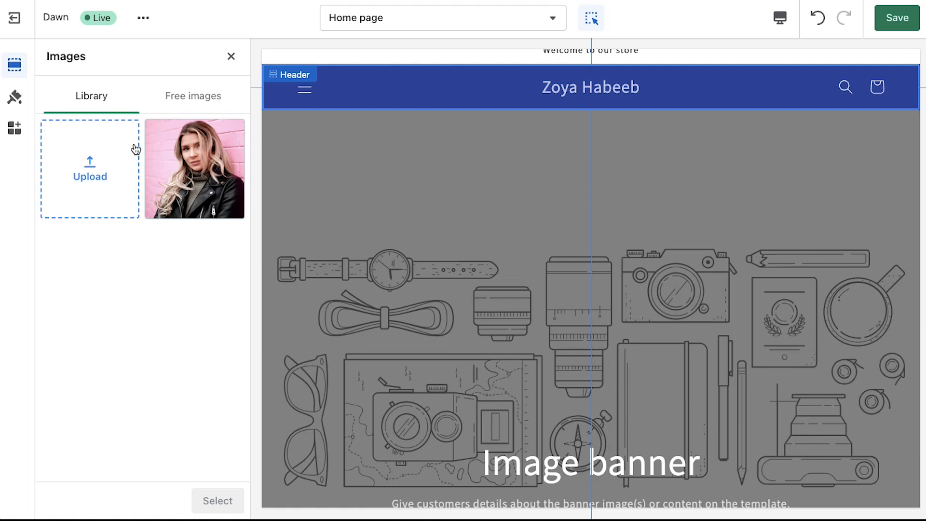
left_click(192, 95)
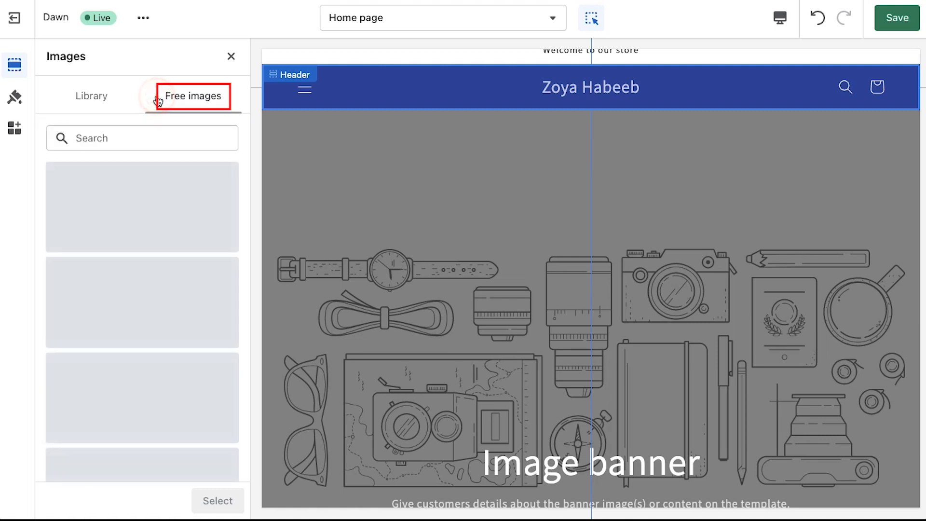
left_click(193, 96)
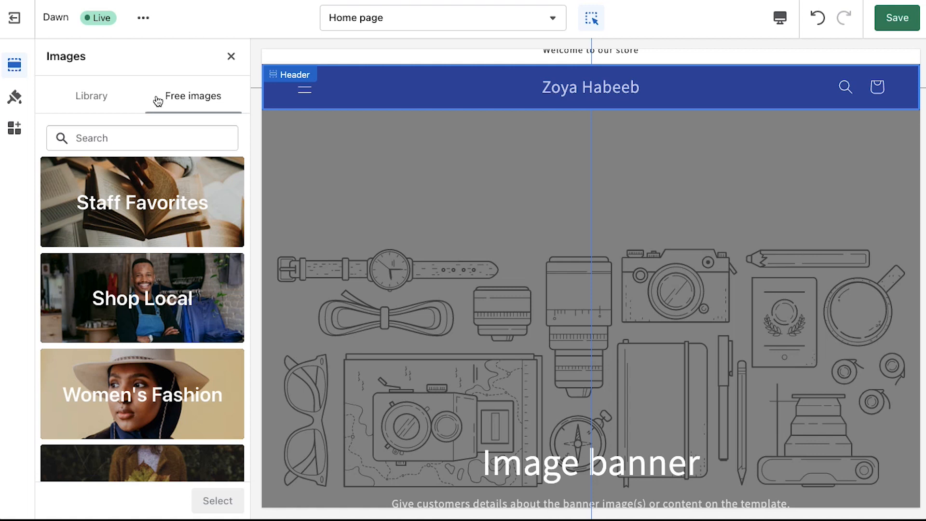
left_click(193, 96)
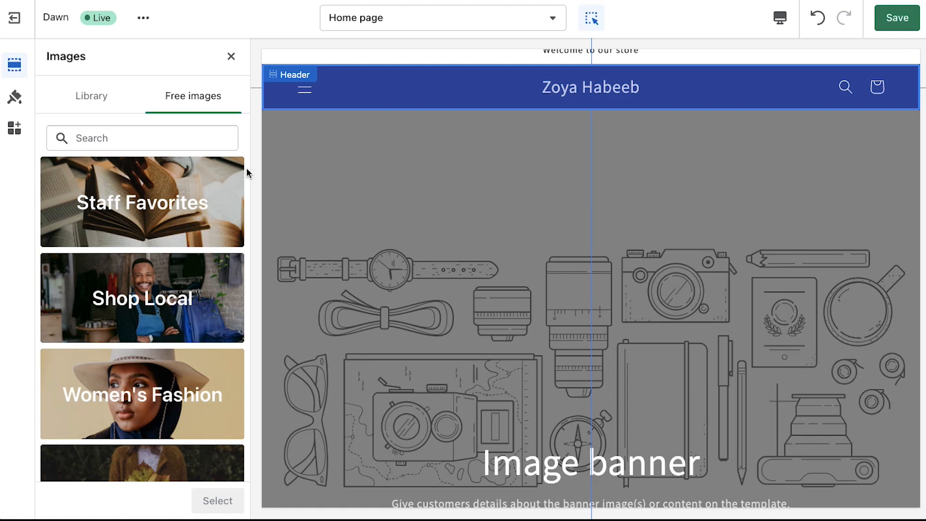
left_click(142, 394)
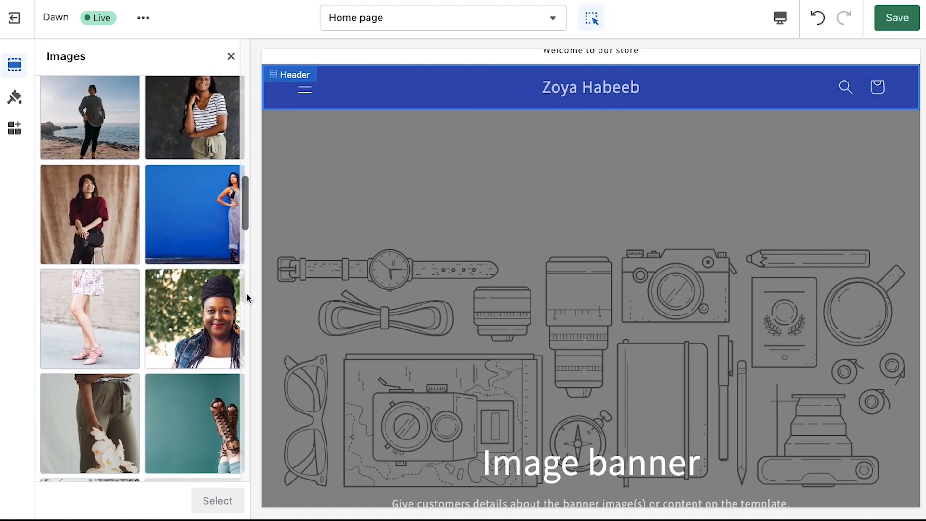
Select the woman-on-pink-brick portrait as the header logo.
scroll("down", 3)
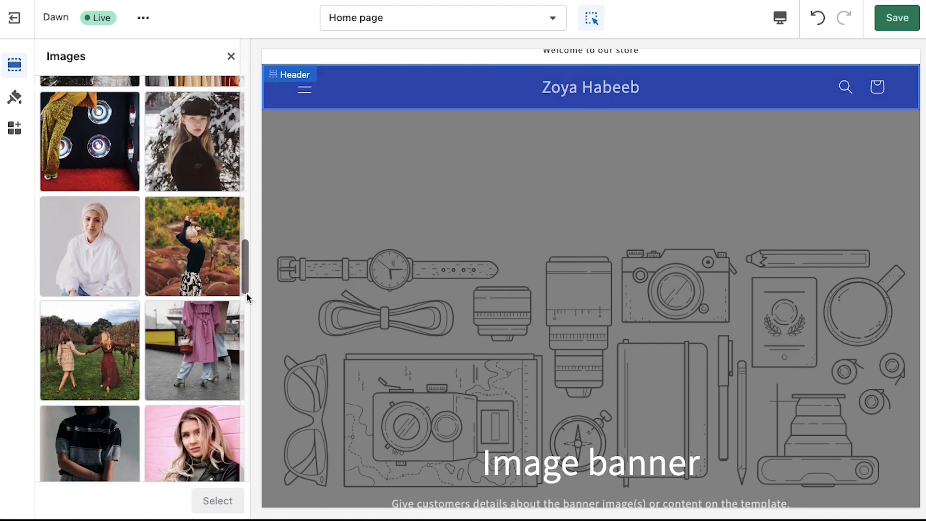
left_click(194, 290)
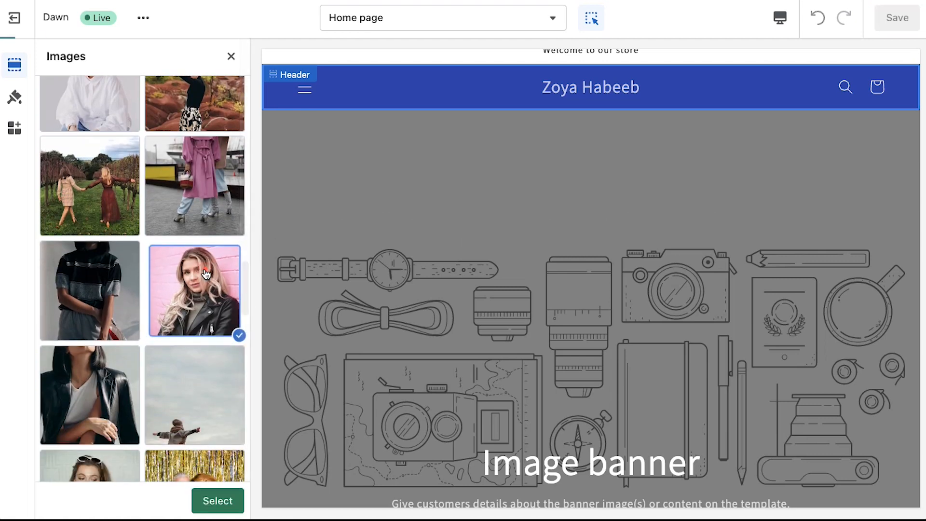
left_click(217, 501)
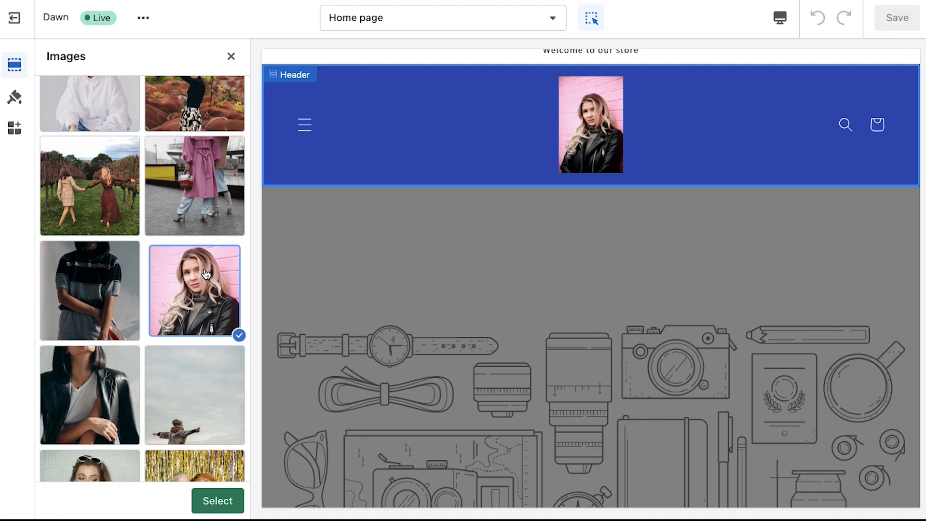
mouse_move(230, 493)
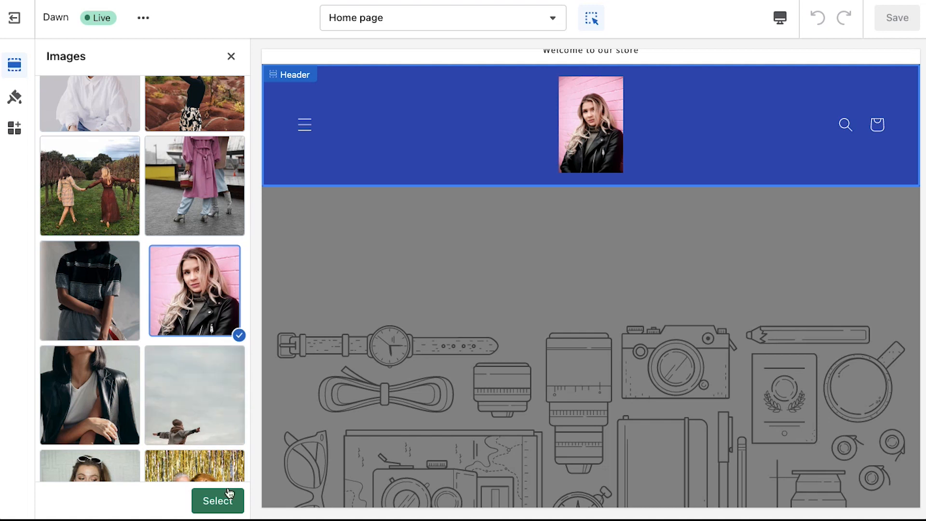
left_click(217, 501)
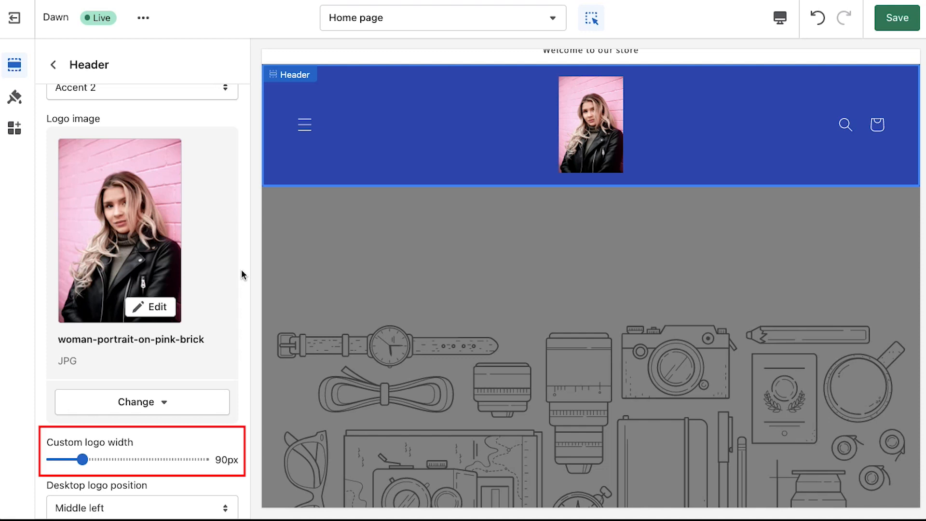
Keep Desktop logo position at Middle left and show the header menu Change options.
scroll("down", 3)
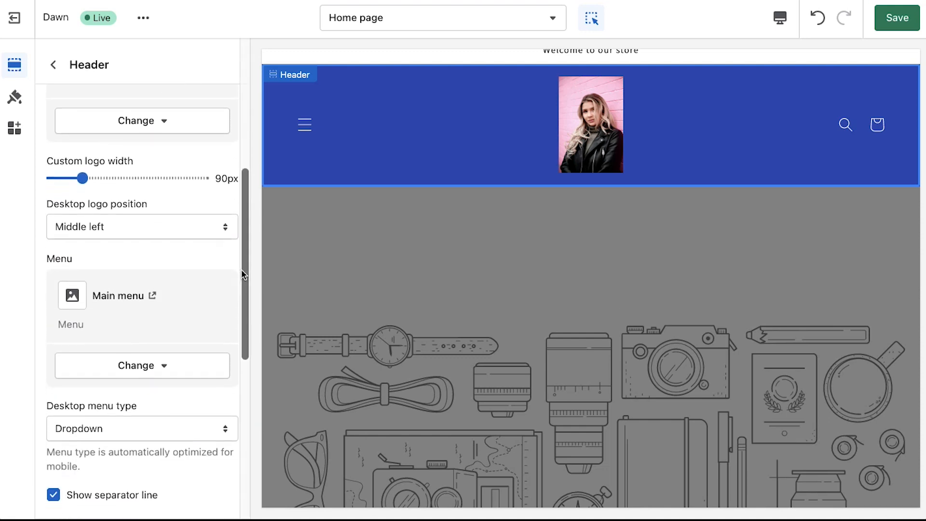
scroll("down", 3)
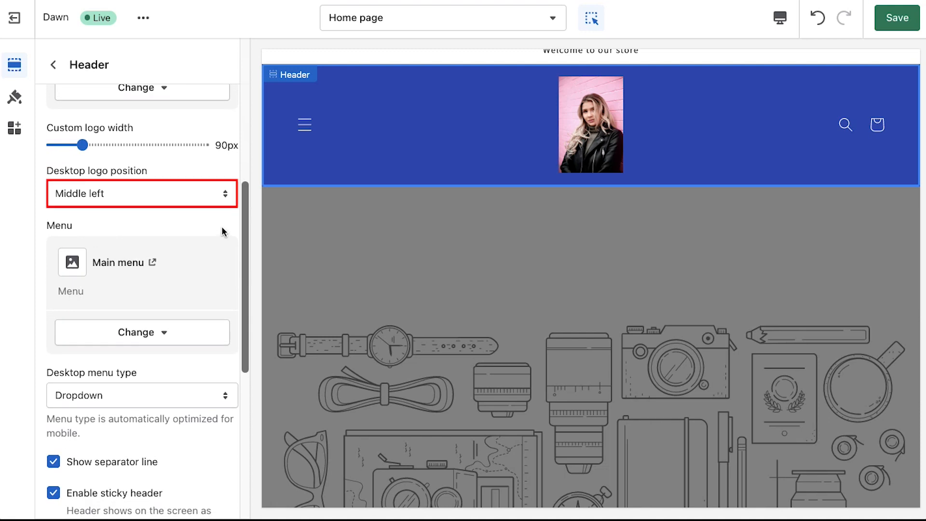
left_click(142, 194)
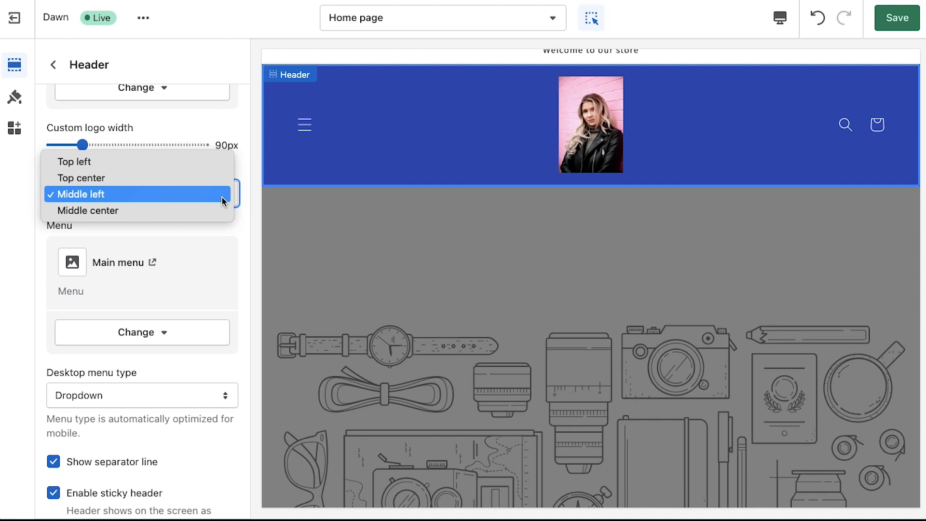
left_click(80, 194)
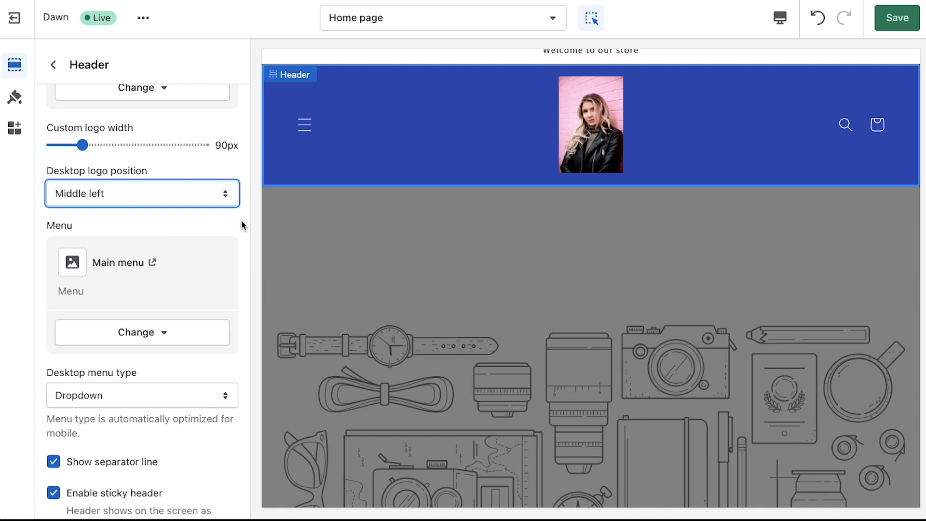
left_click(140, 332)
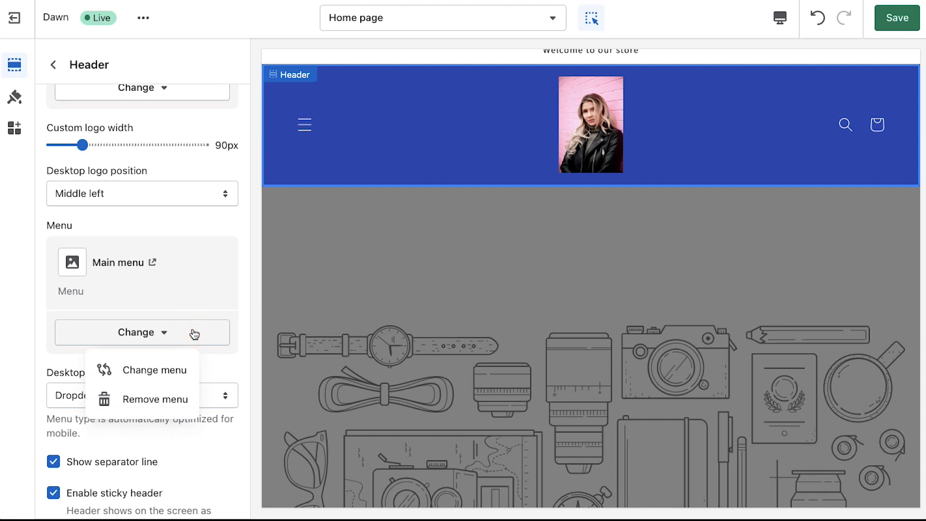
Swap the header's Main menu for the Demonstration Menu via Change menu and Select.
left_click(154, 370)
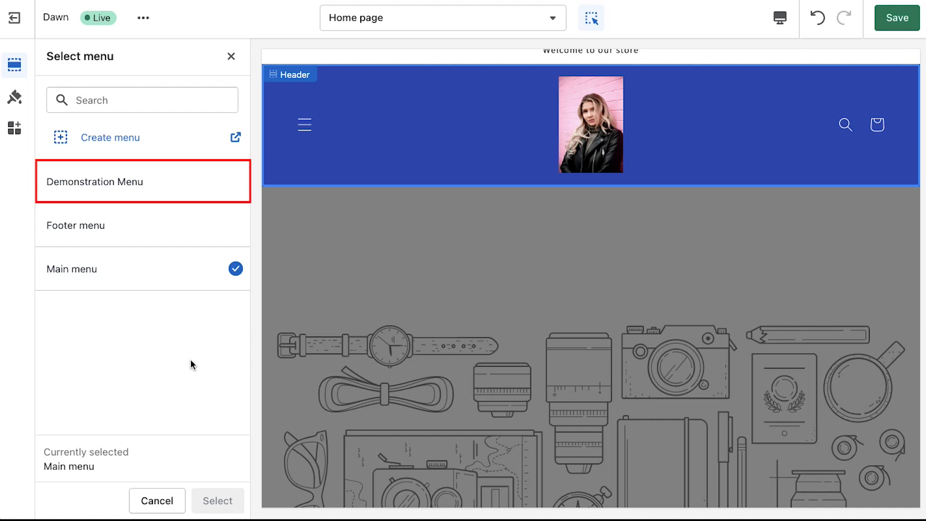
left_click(142, 181)
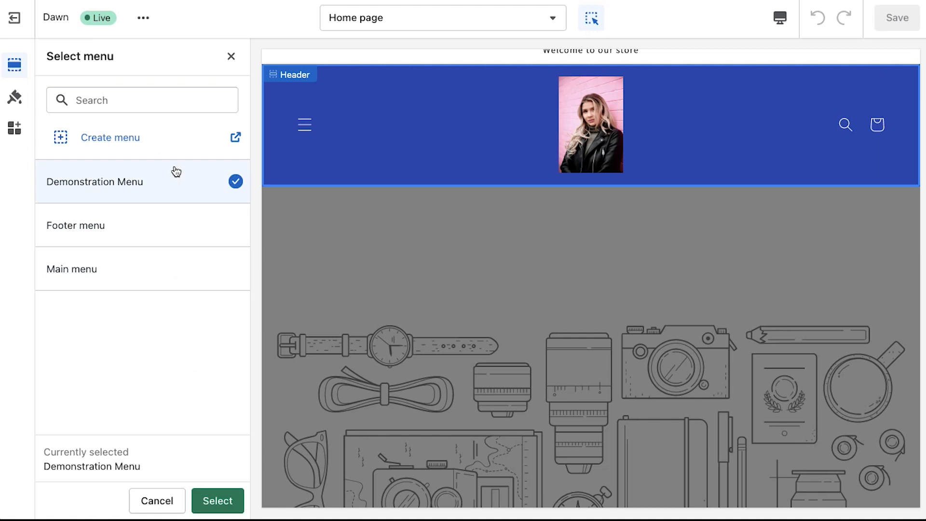
mouse_move(231, 435)
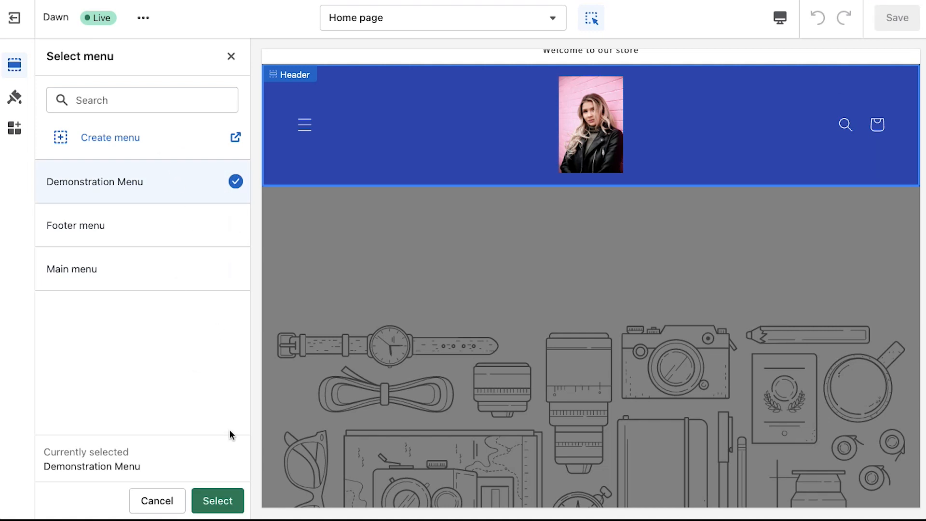
left_click(217, 501)
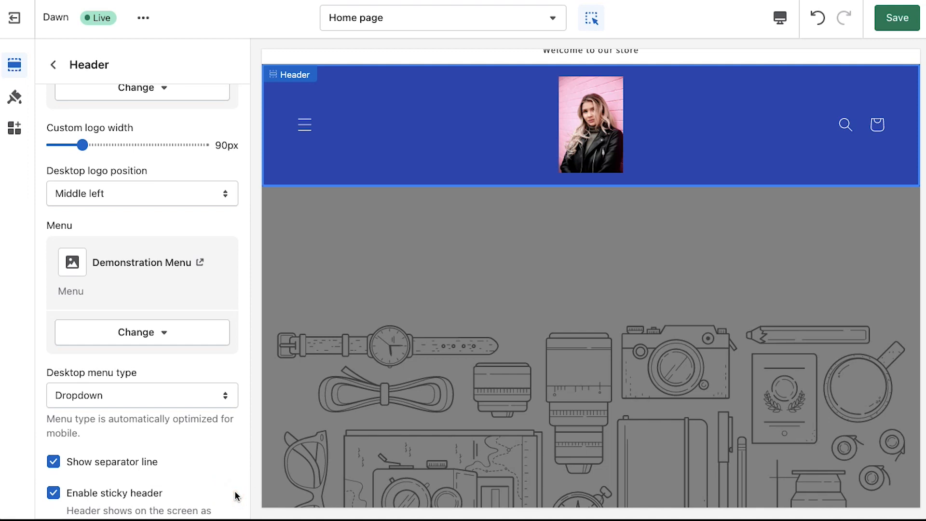
scroll("down", 3)
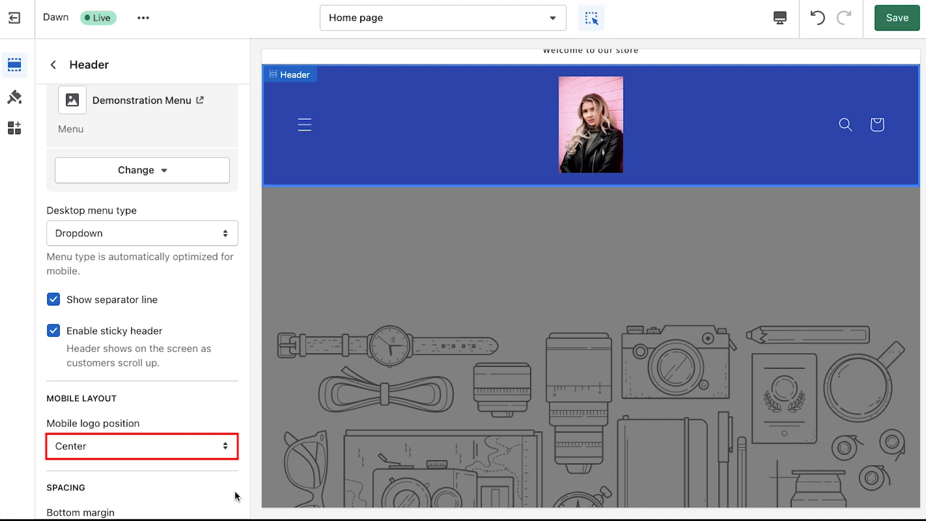
scroll("down", 3)
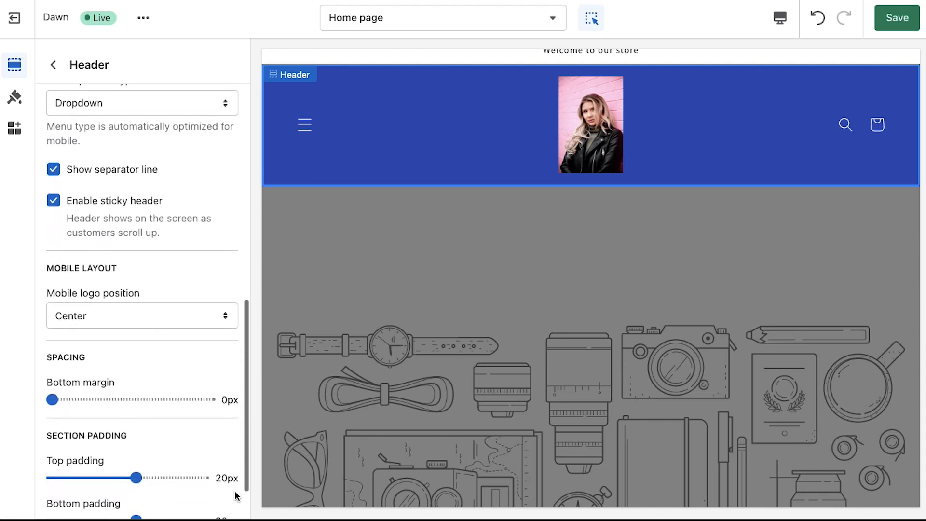
scroll("down", 3)
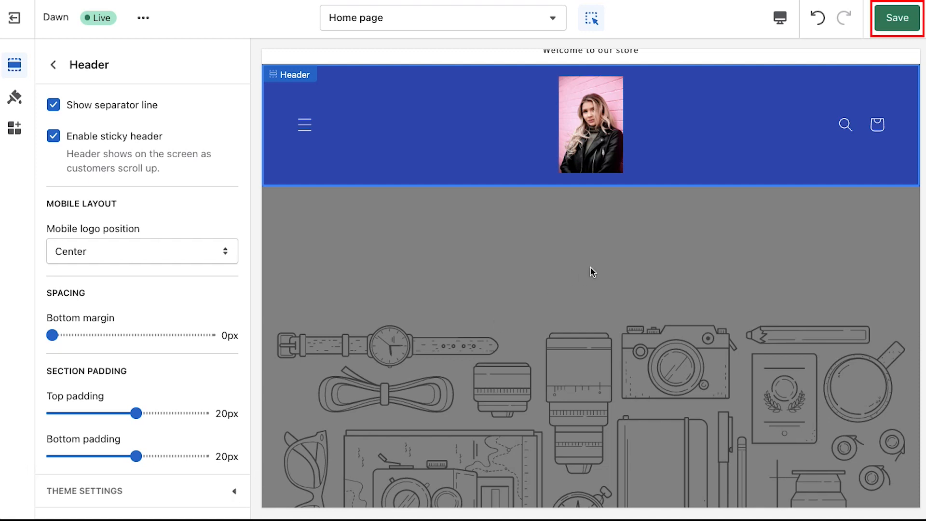
Save the Dawn header changes and exit to the Themes page.
left_click(896, 17)
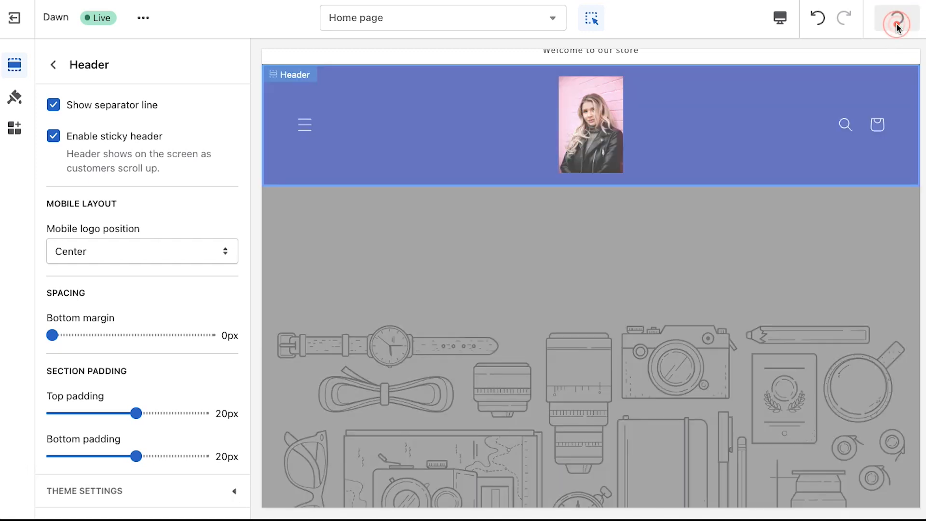
left_click(897, 17)
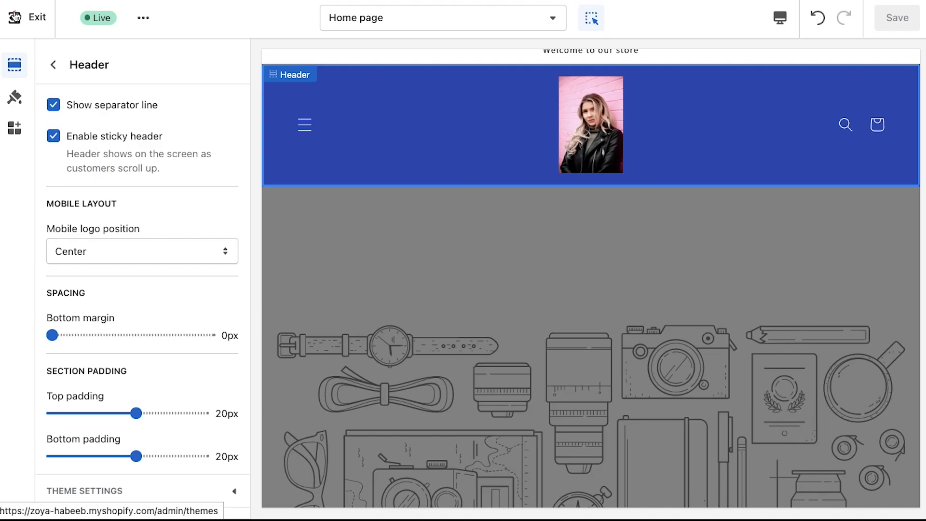
left_click(38, 17)
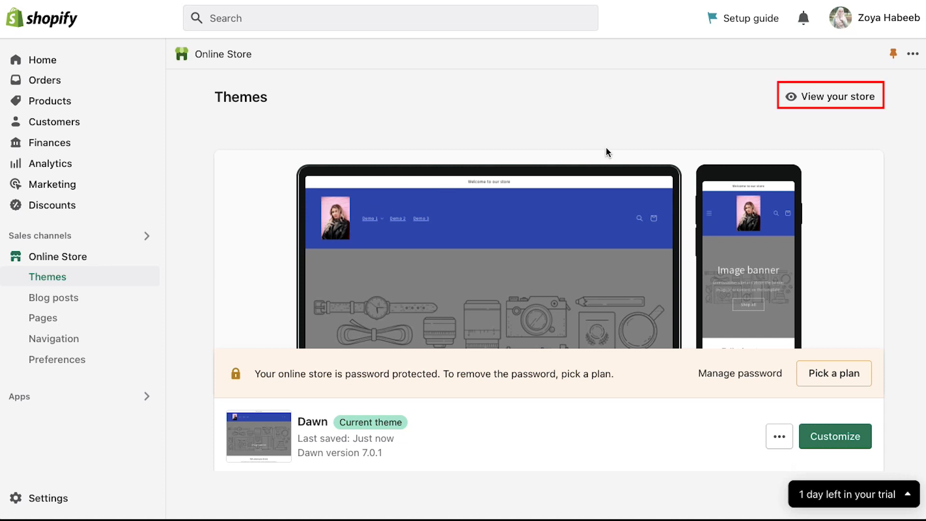
View the live storefront showing the blue header with portrait logo.
left_click(829, 96)
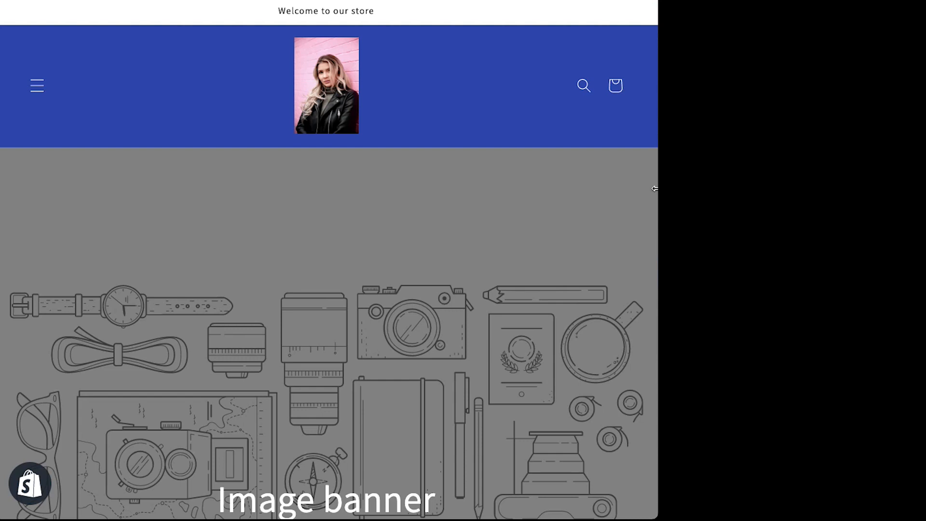
mouse_move(50, 103)
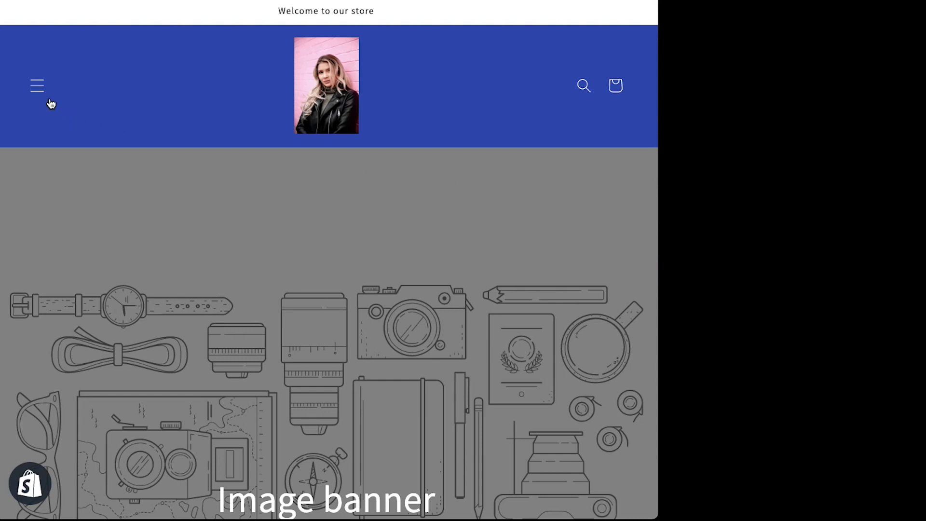
Check the hamburger menu lists Demo 1, Demo 2 and Demo 3, then close it.
left_click(36, 86)
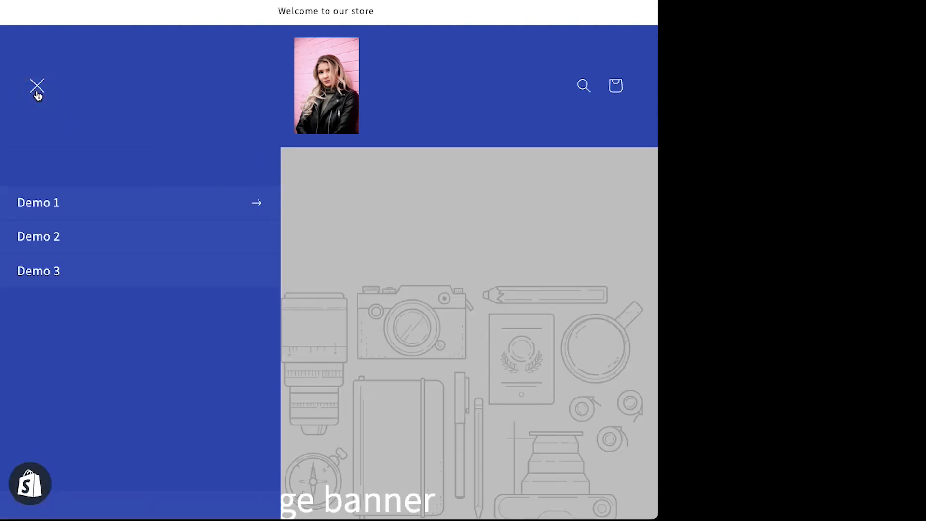
left_click(36, 85)
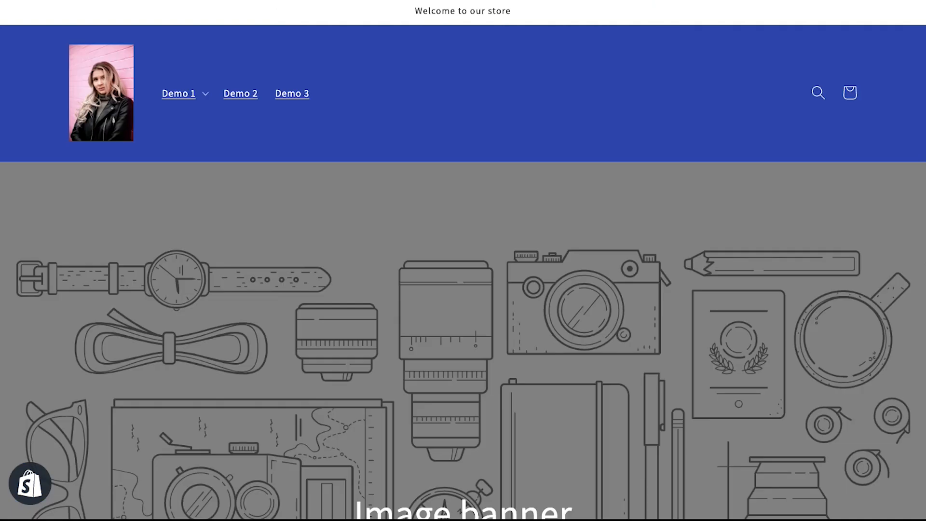
mouse_move(724, 25)
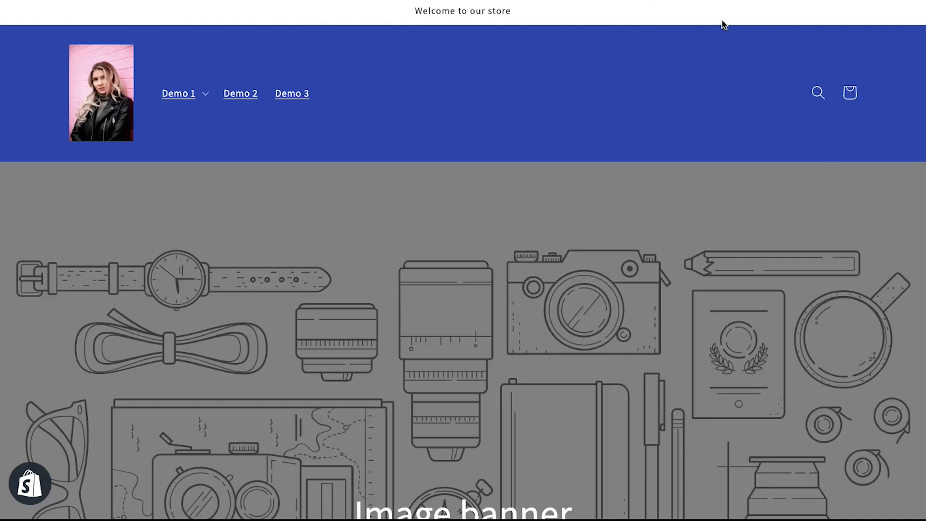